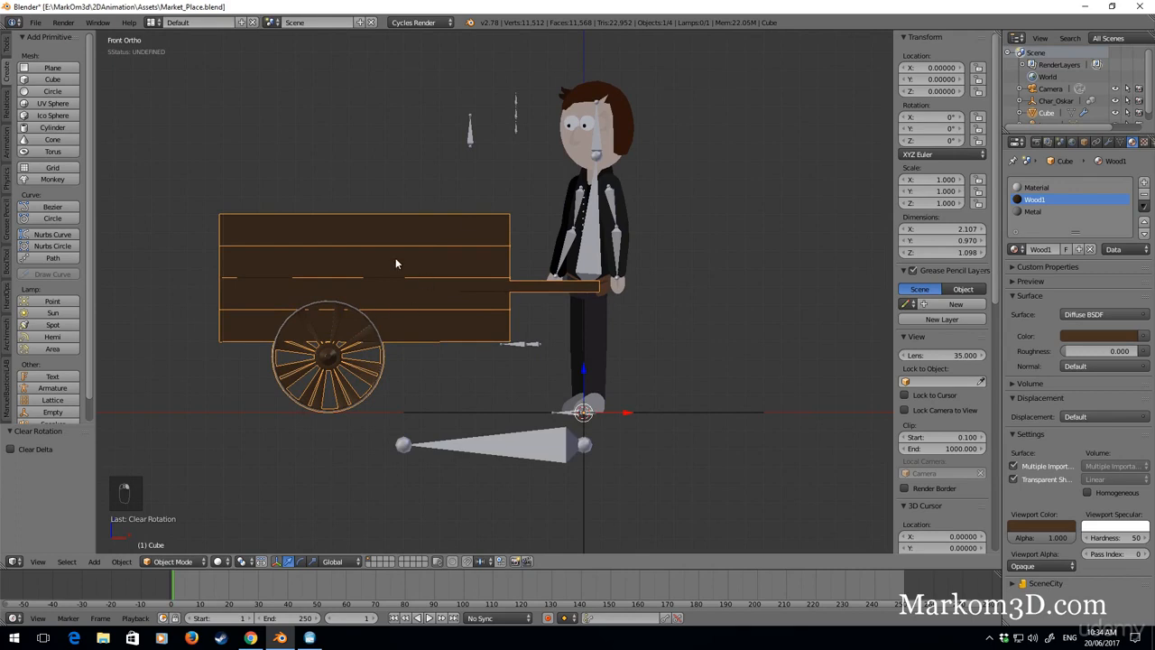
Move the selected handcart to an empty layer with M
key("M")
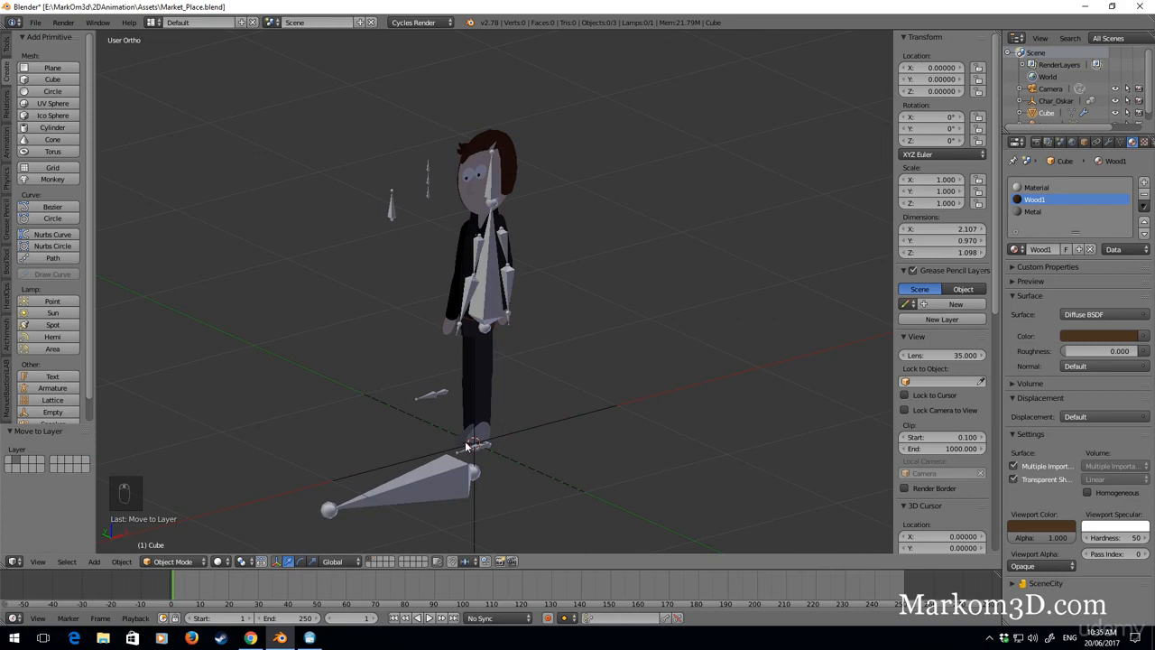
mouse_move(465, 447)
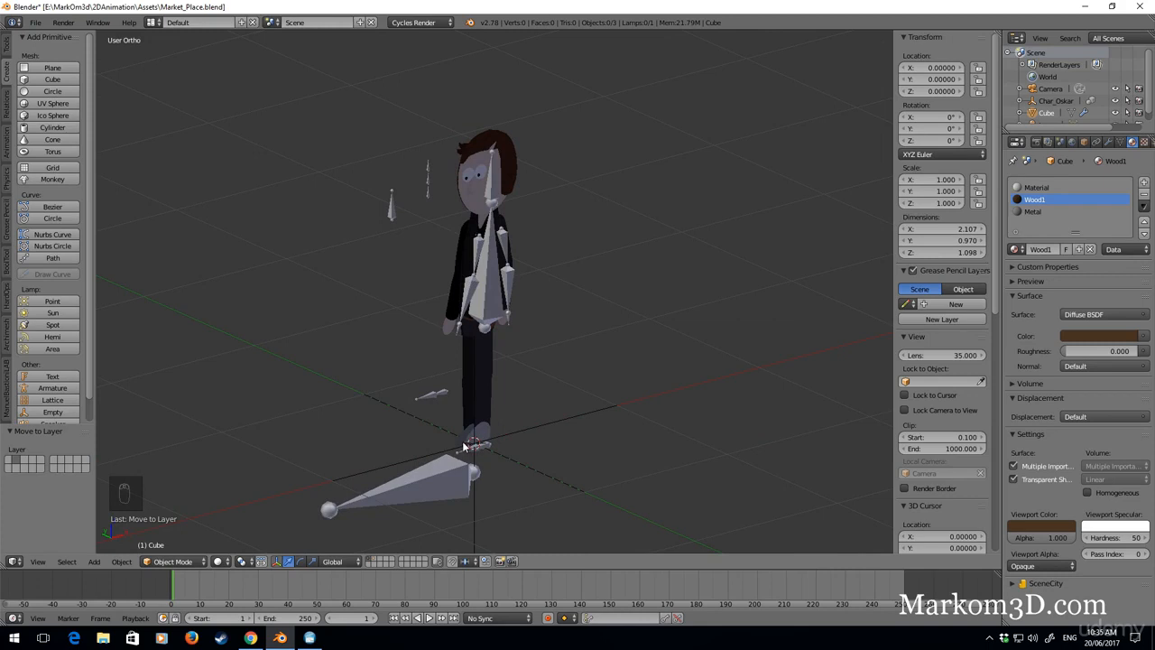
Reset the 3D cursor to the world origin and add an upright plane there
key("shift+a")
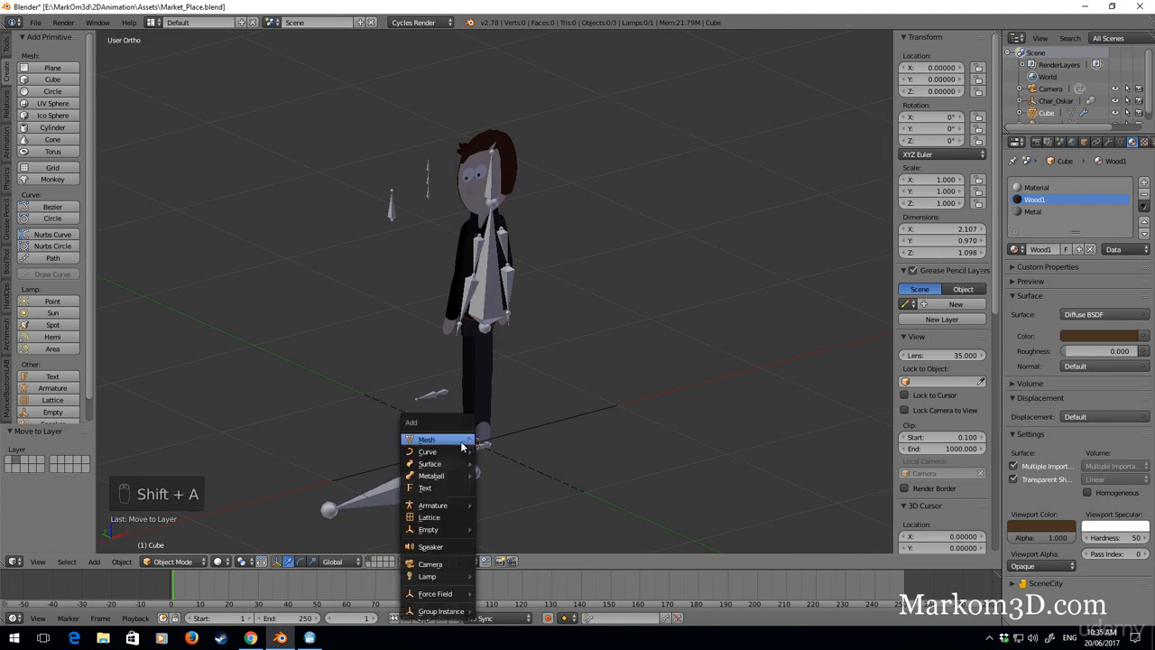
left_click(217, 411)
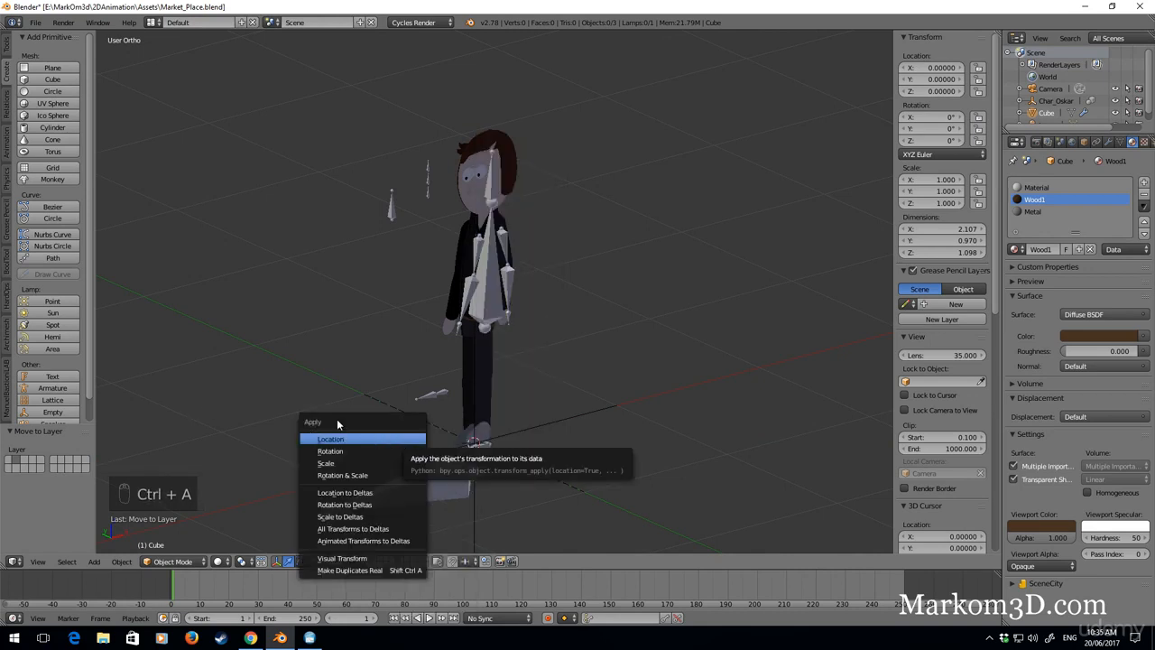
key("shift+s")
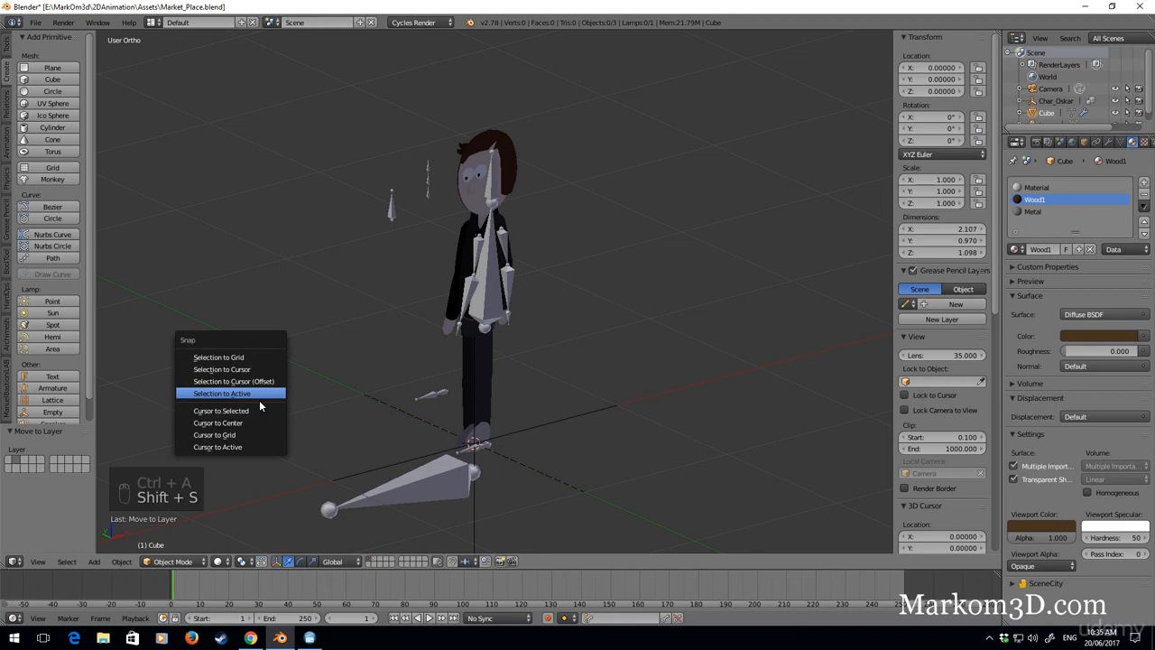
left_click(217, 422)
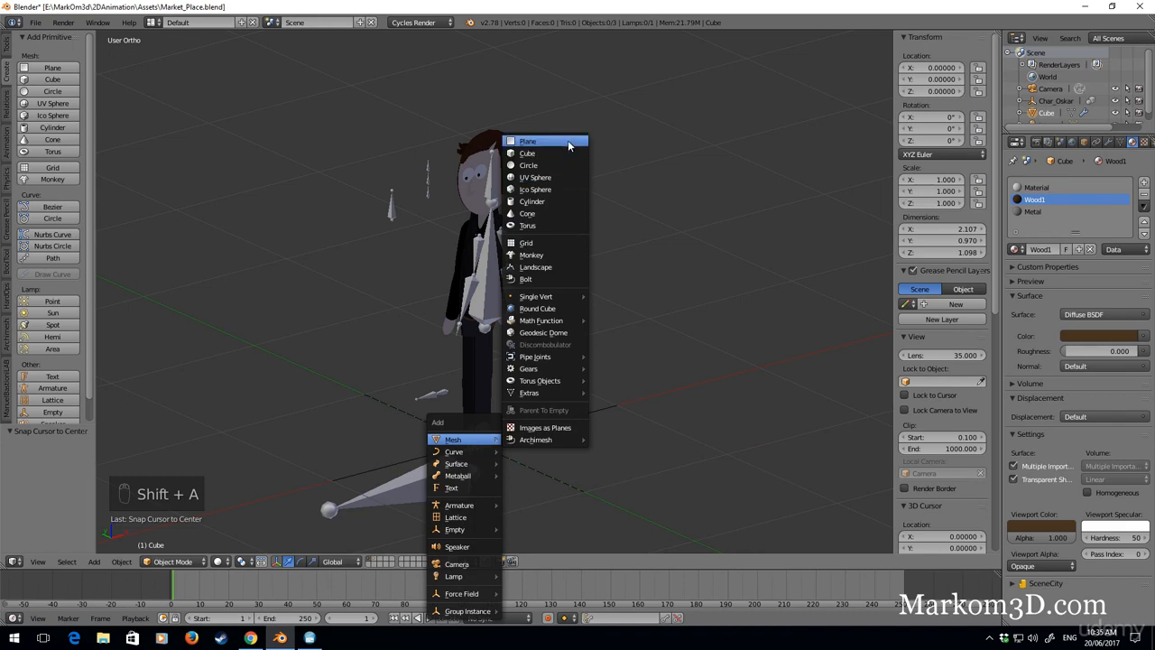
left_click(527, 141)
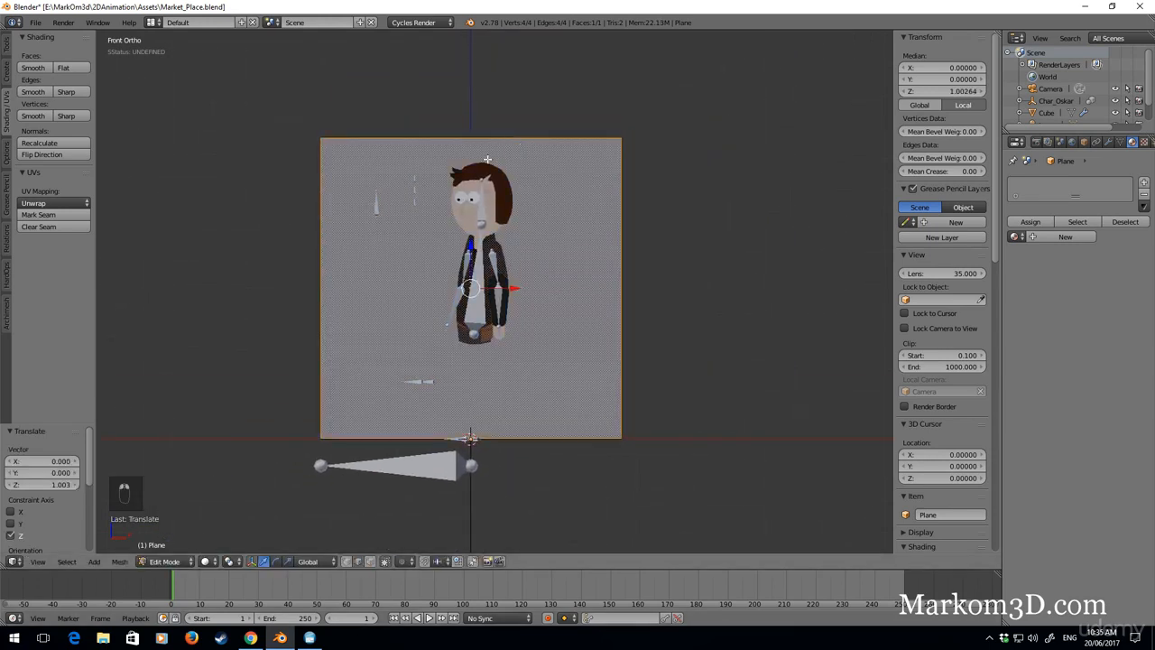
Lower the plane's top edge and loop-cut it down the middle
left_click_drag(469, 287, 469, 393)
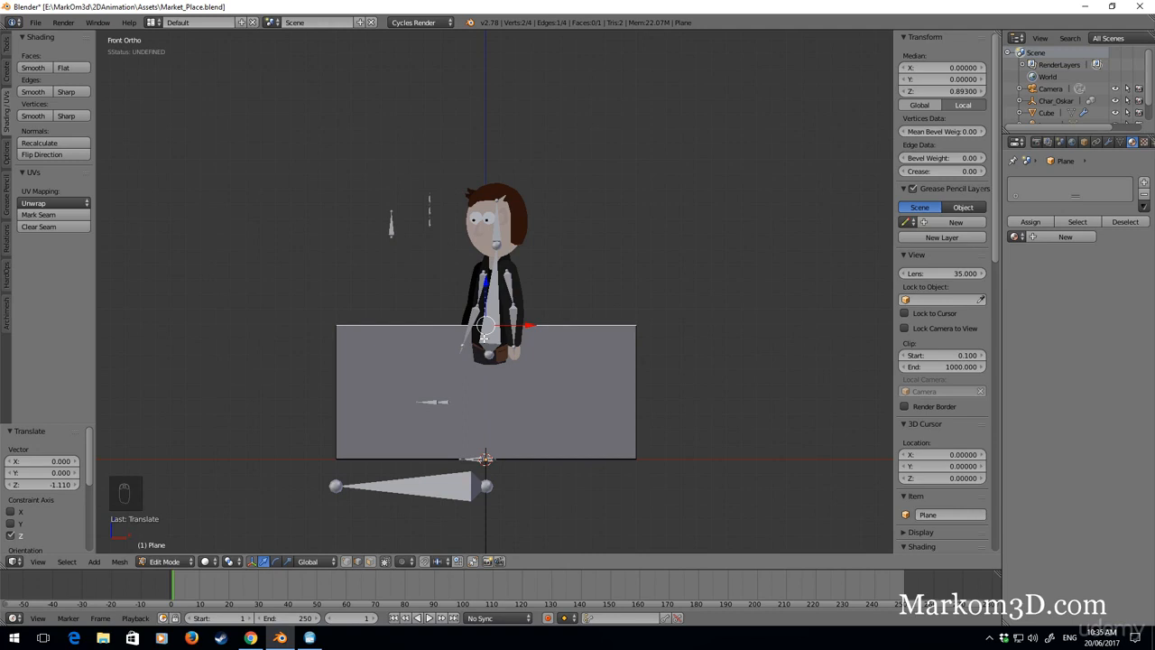
key("ctrl+r")
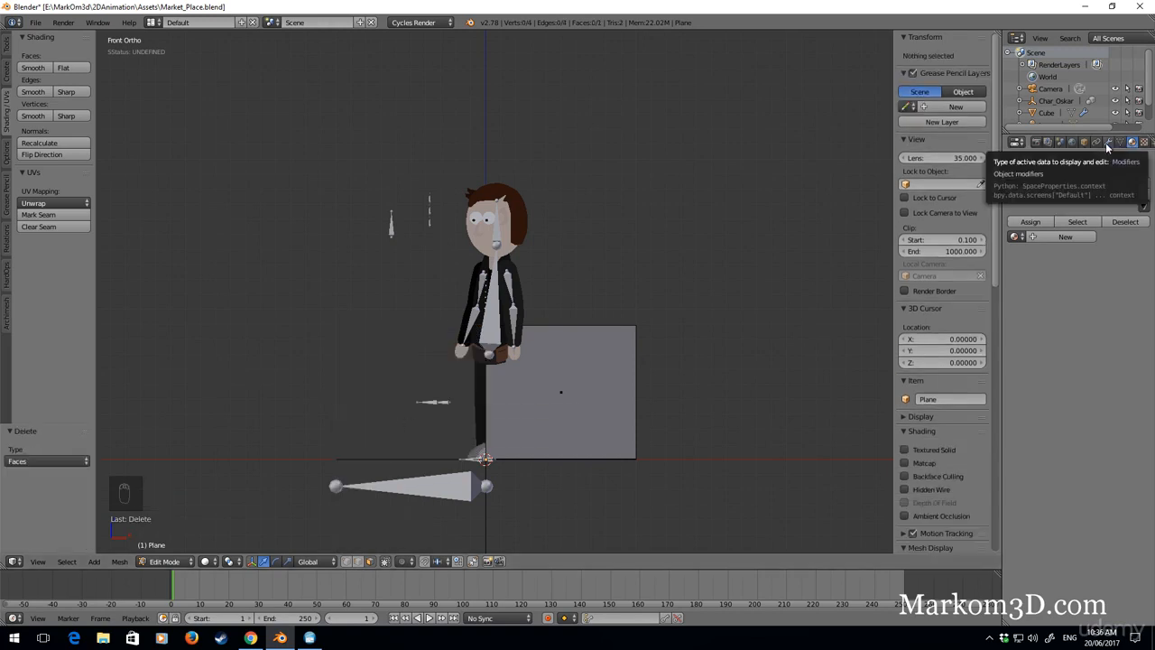
Add a Mirror modifier to the half panel from the Modifiers tab
left_click(1096, 142)
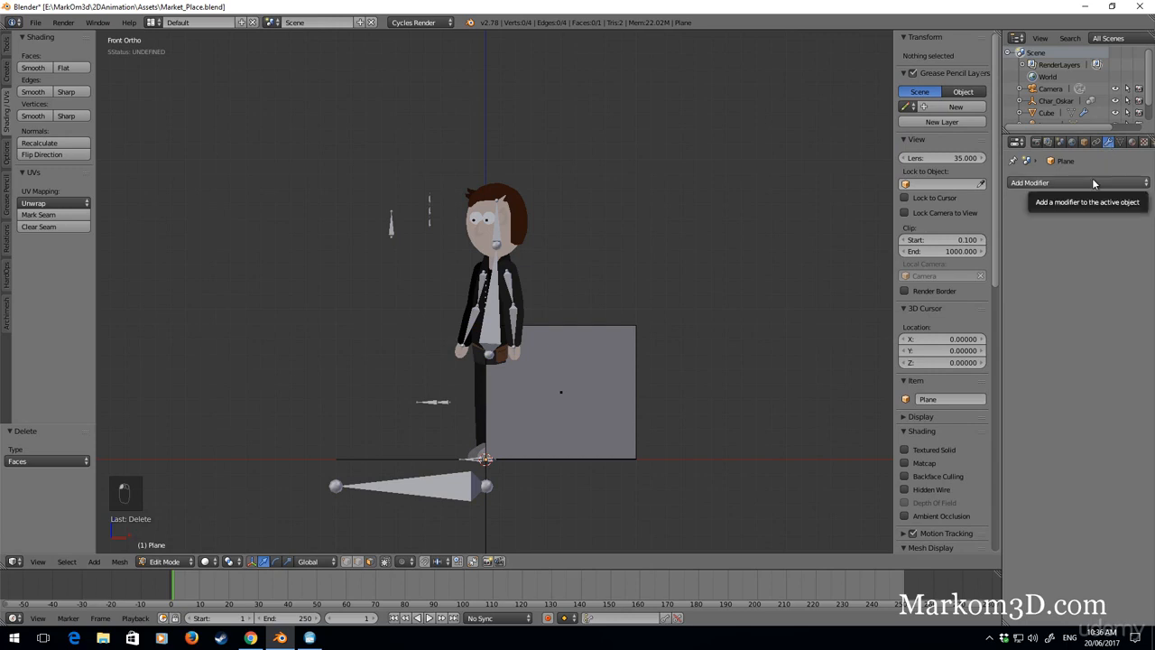
left_click(1074, 181)
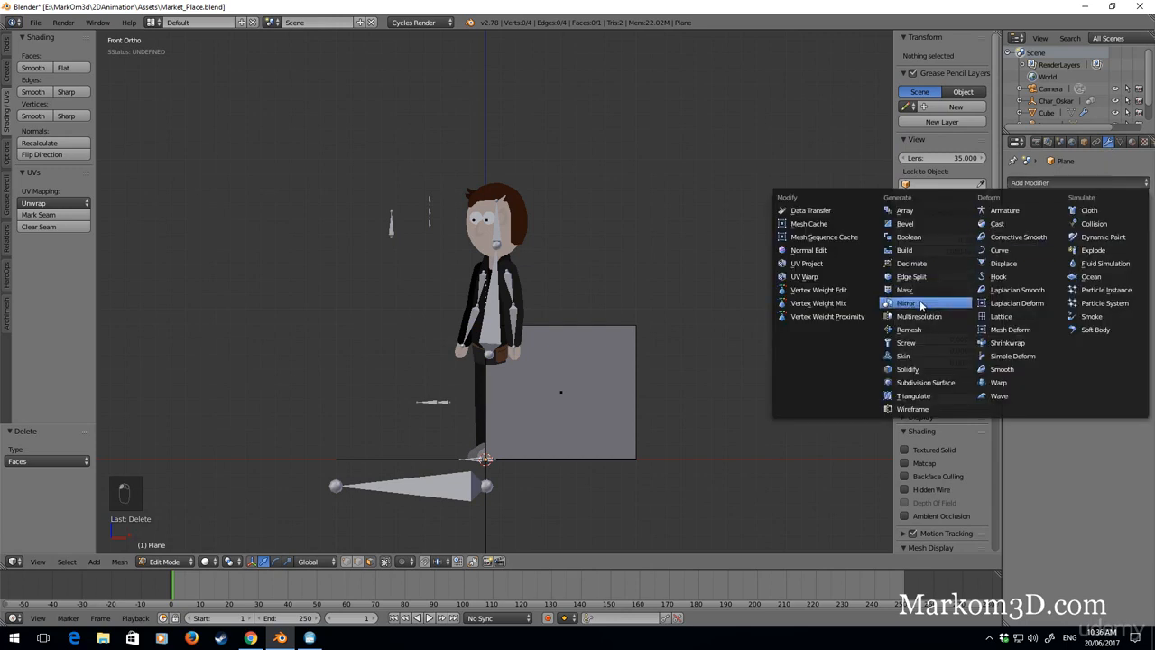
left_click(907, 302)
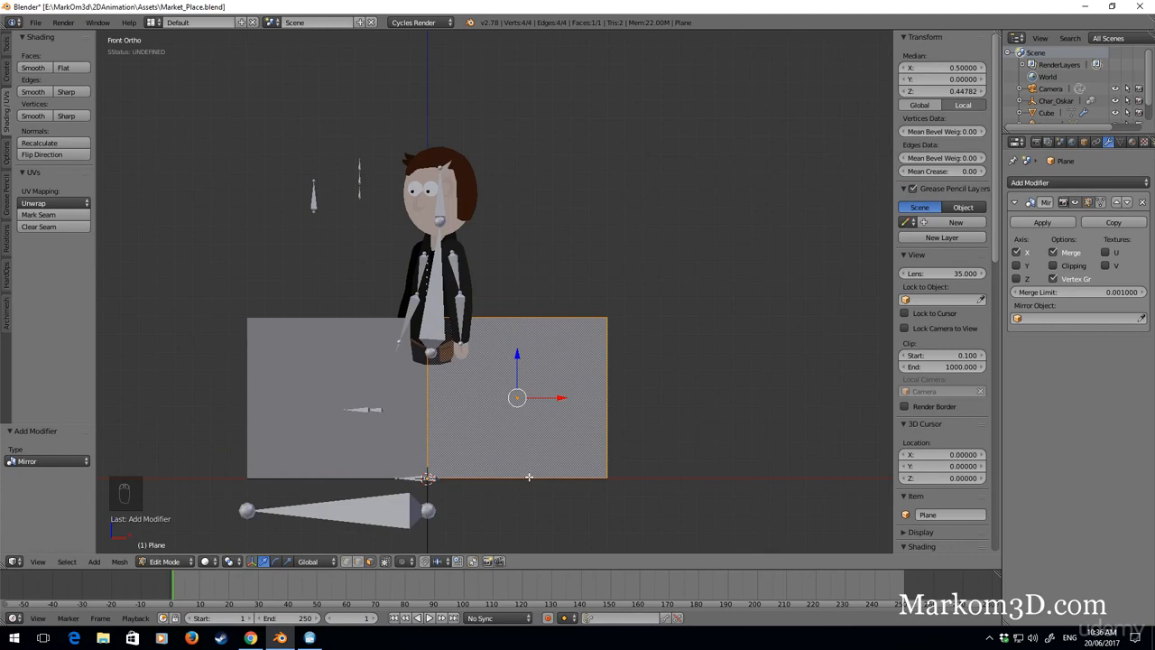
mouse_move(520, 413)
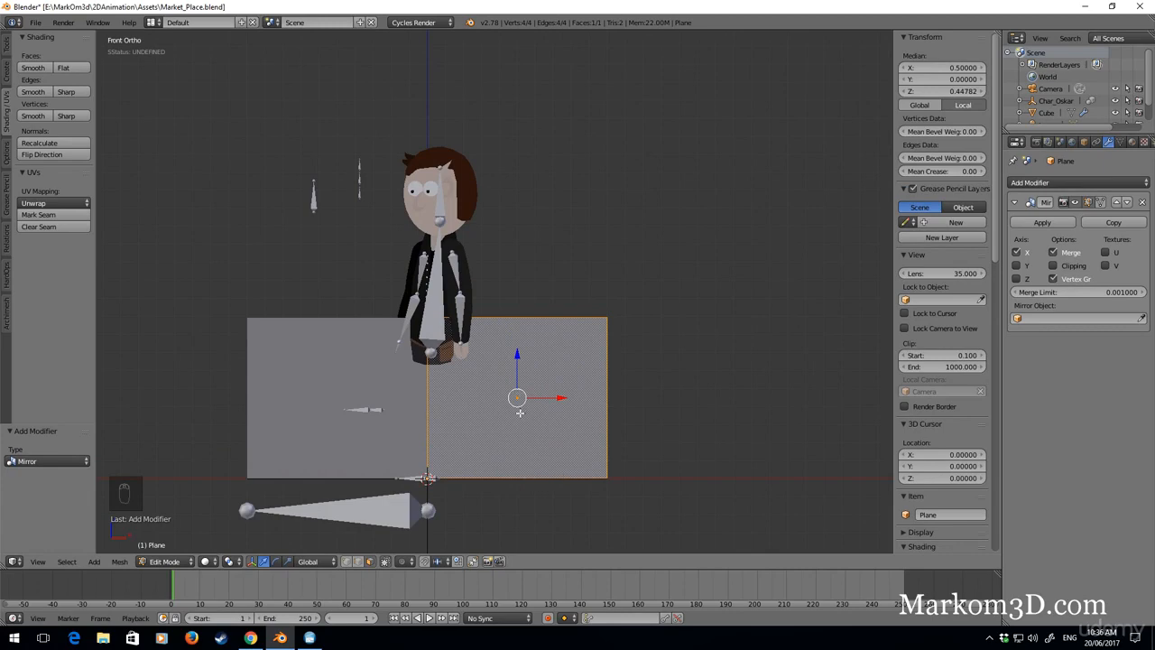
Duplicate and scale a face into a thin post, then duplicate it again upward
key("shift+d")
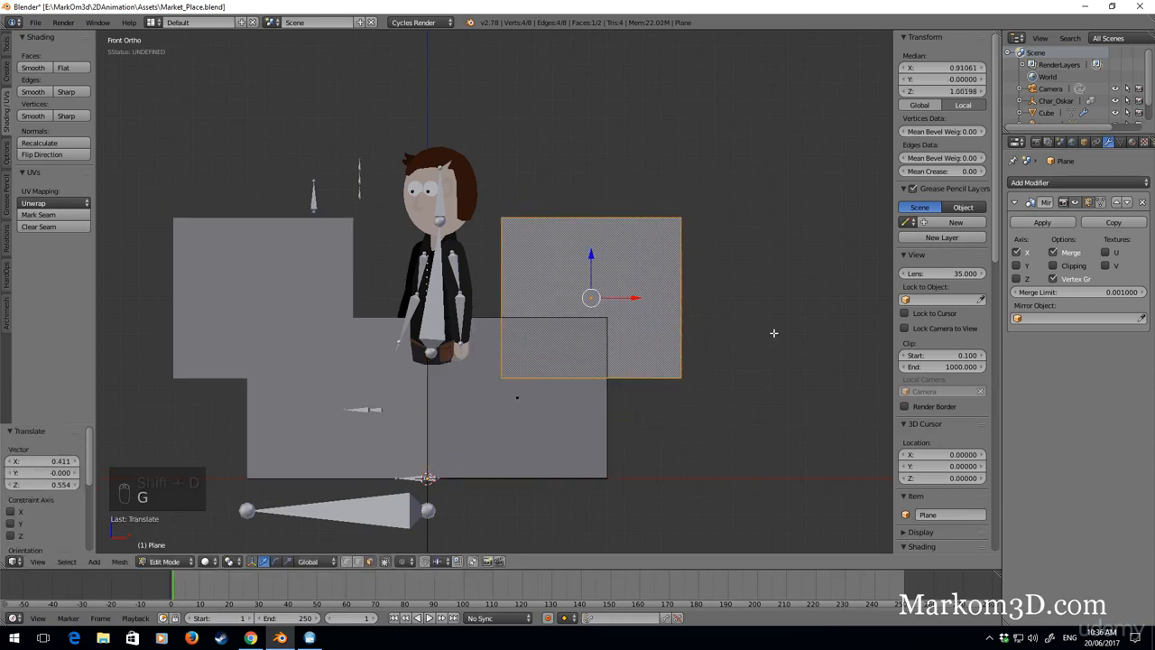
key("s")
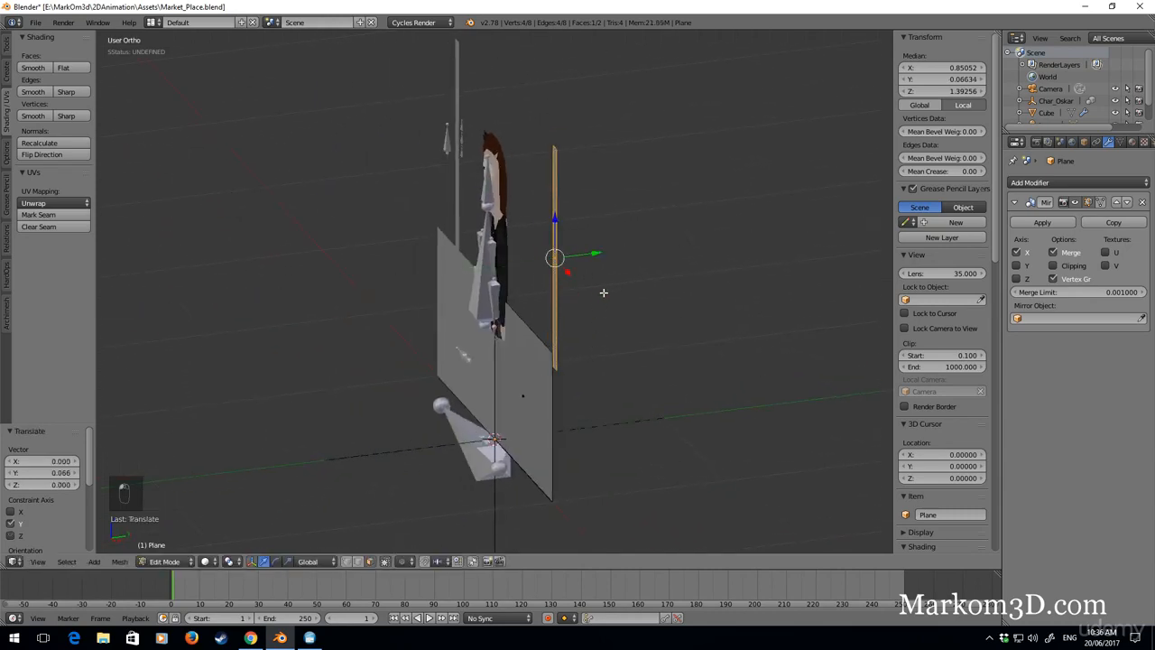
key("KP_1")
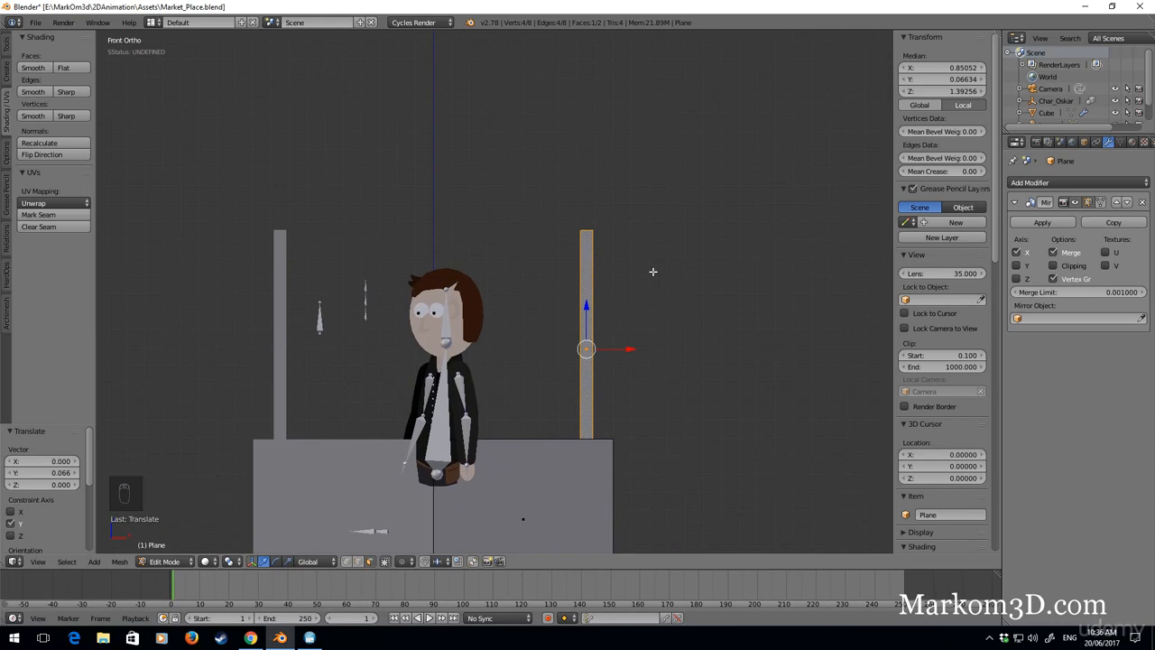
mouse_move(596, 304)
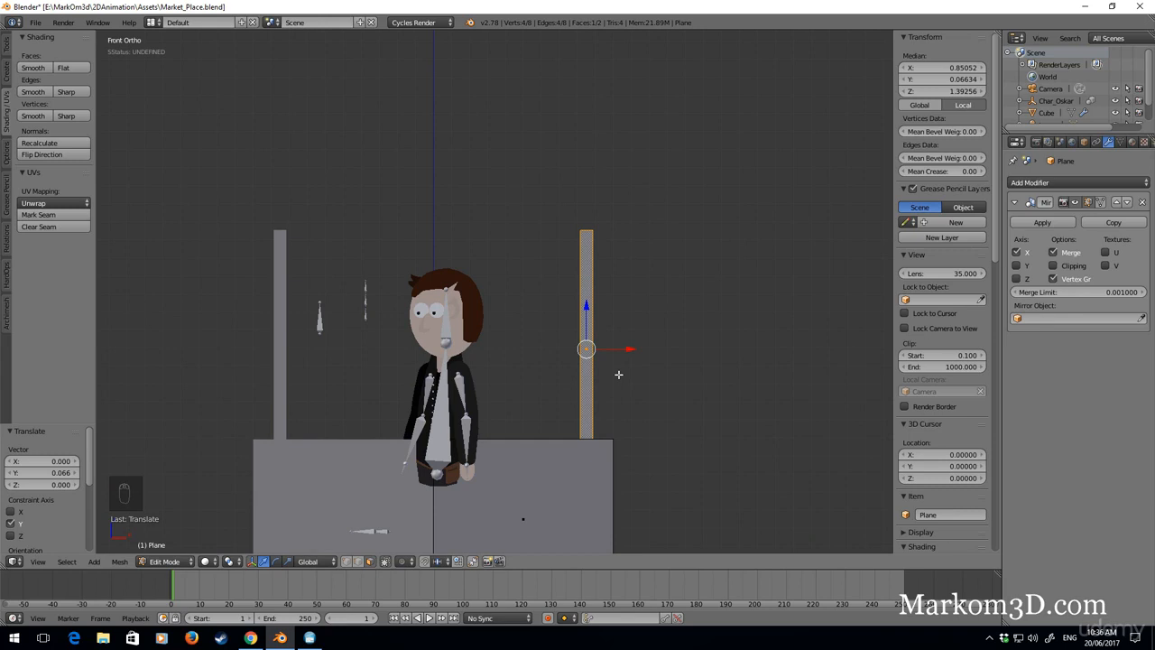
key("shift+d")
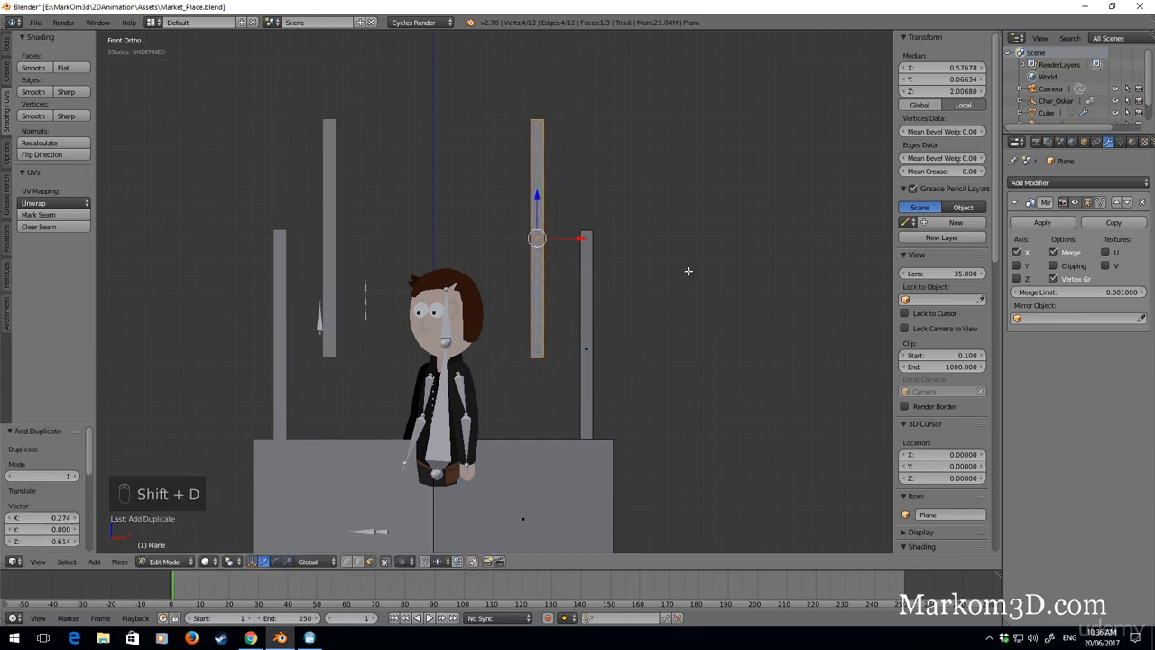
Rotate the raised post 90 degrees into a crossbeam over the post tops
key("r")
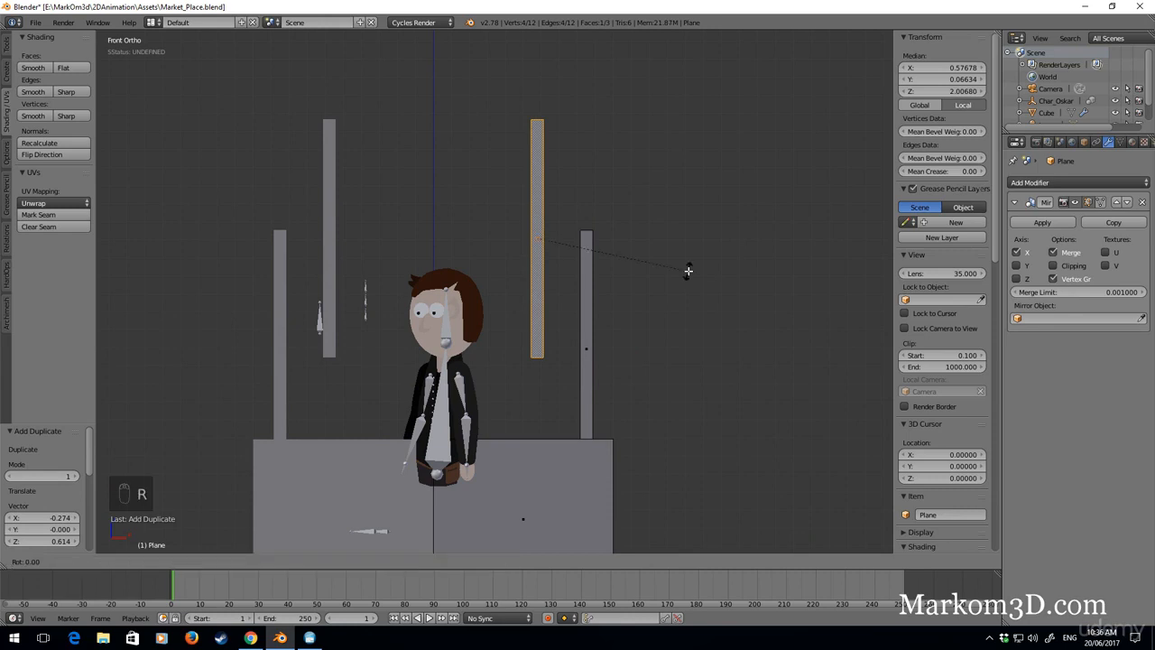
key("r")
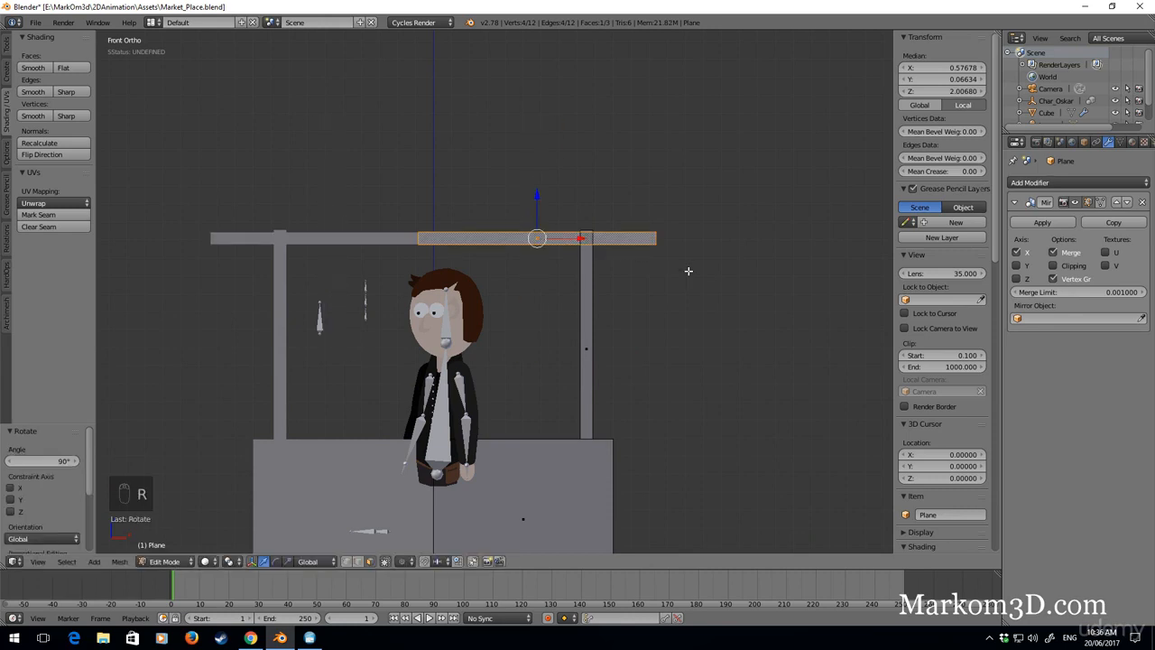
mouse_move(1052, 265)
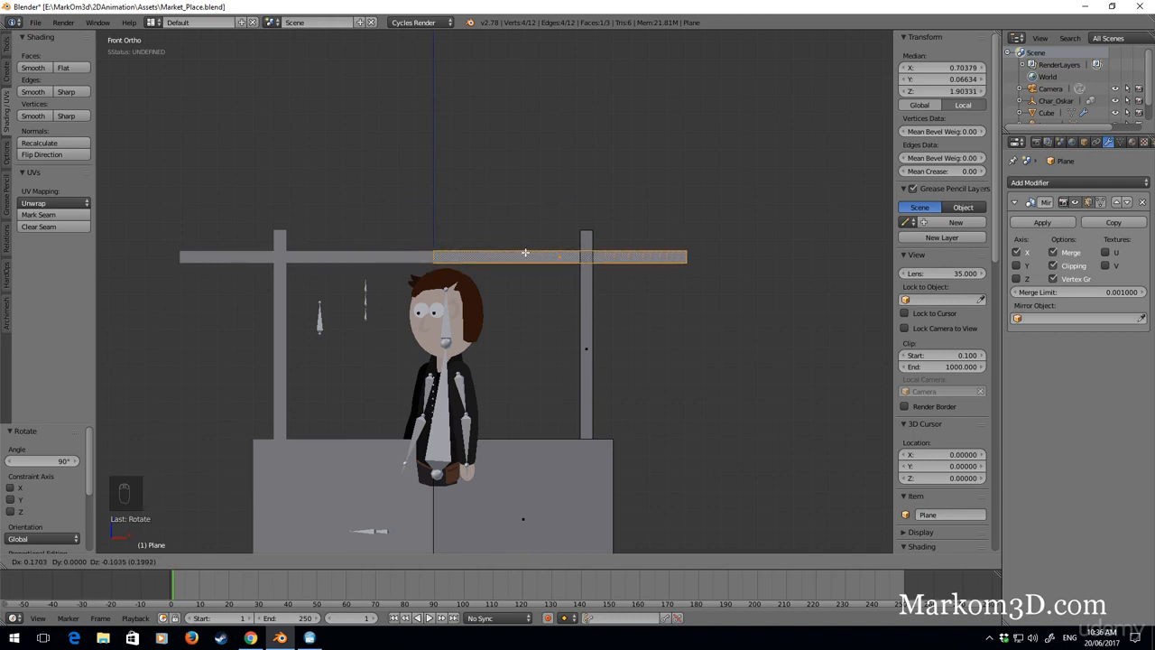
left_click_drag(525, 251, 568, 191)
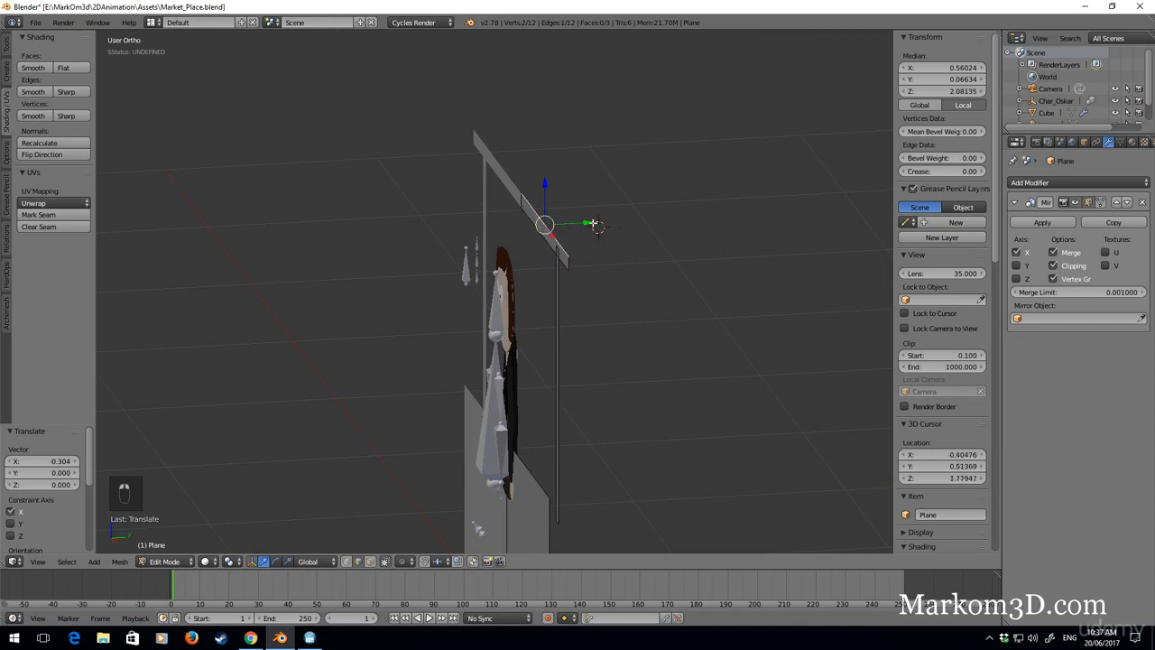
Extrude the beam and panel back along Y into a roof and side wall
left_click_drag(546, 223, 812, 212)
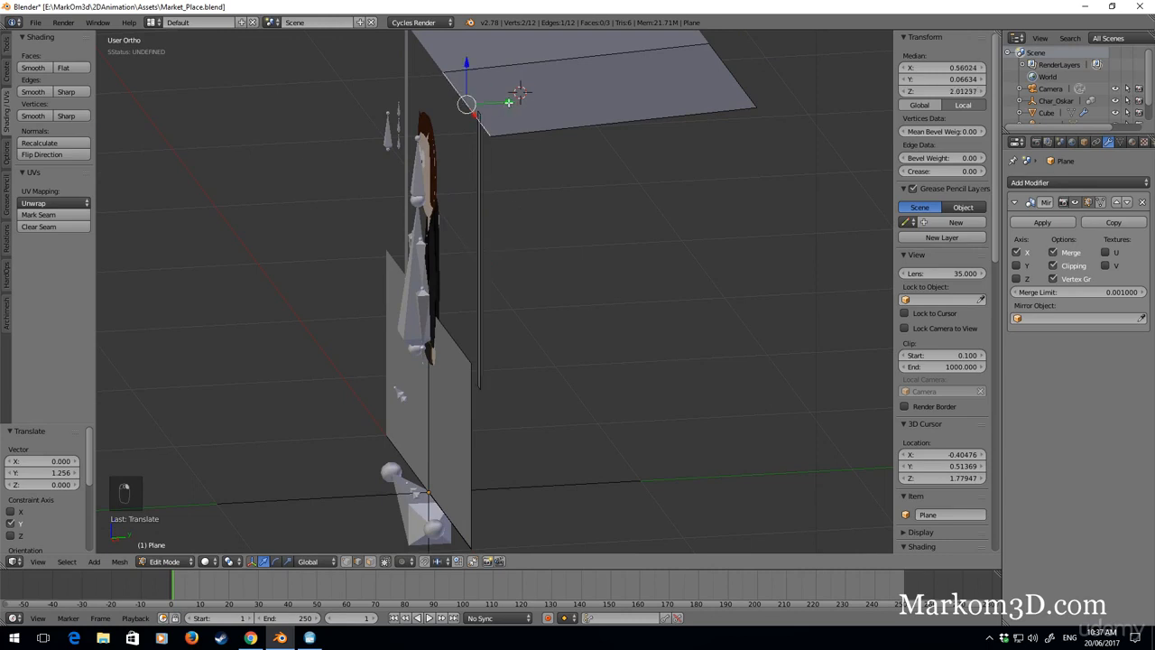
left_click_drag(470, 104, 472, 455)
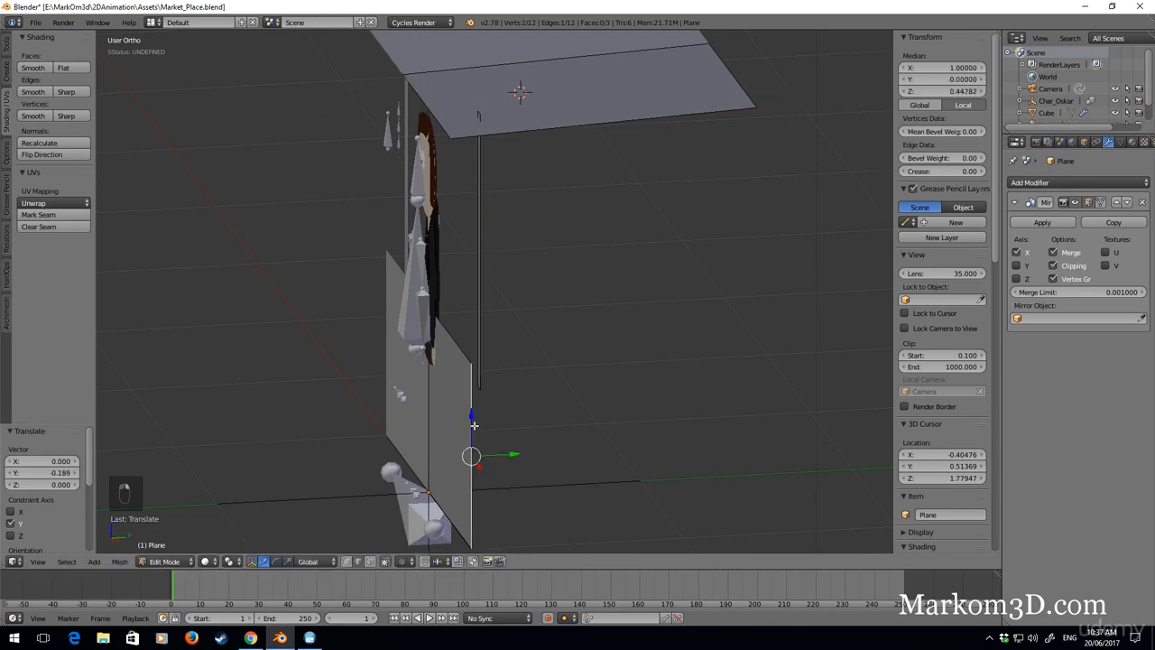
key("E")
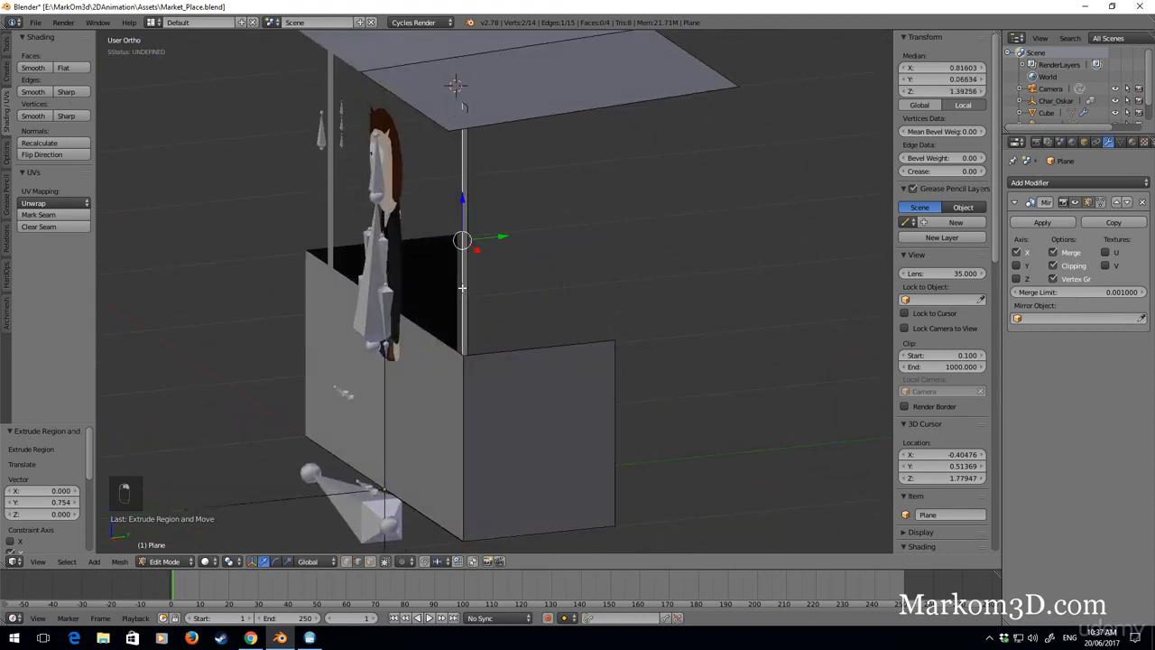
key("Ctrl+L")
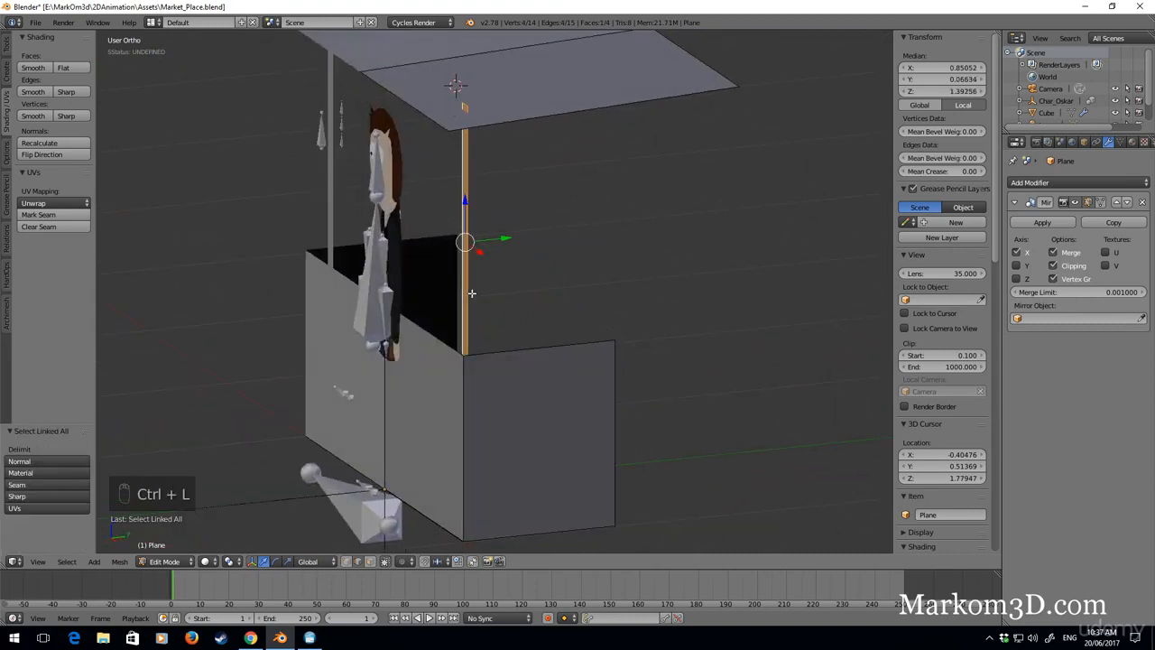
key("e")
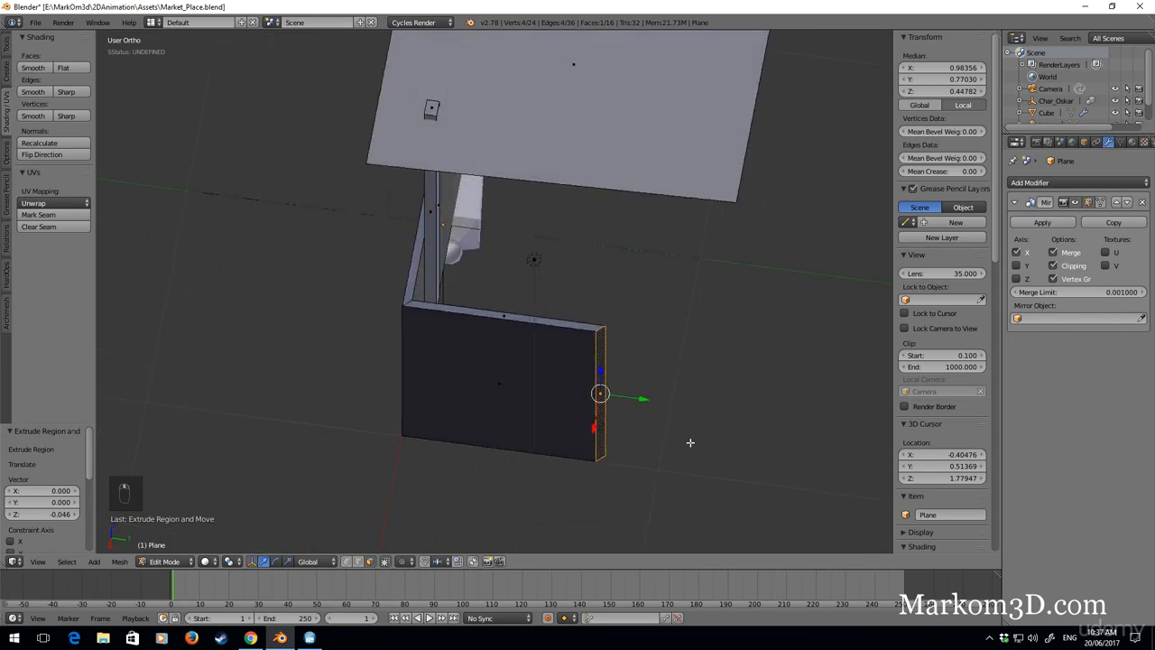
Scale the panel along Y and lower the roof plane slightly onto the posts
key("s")
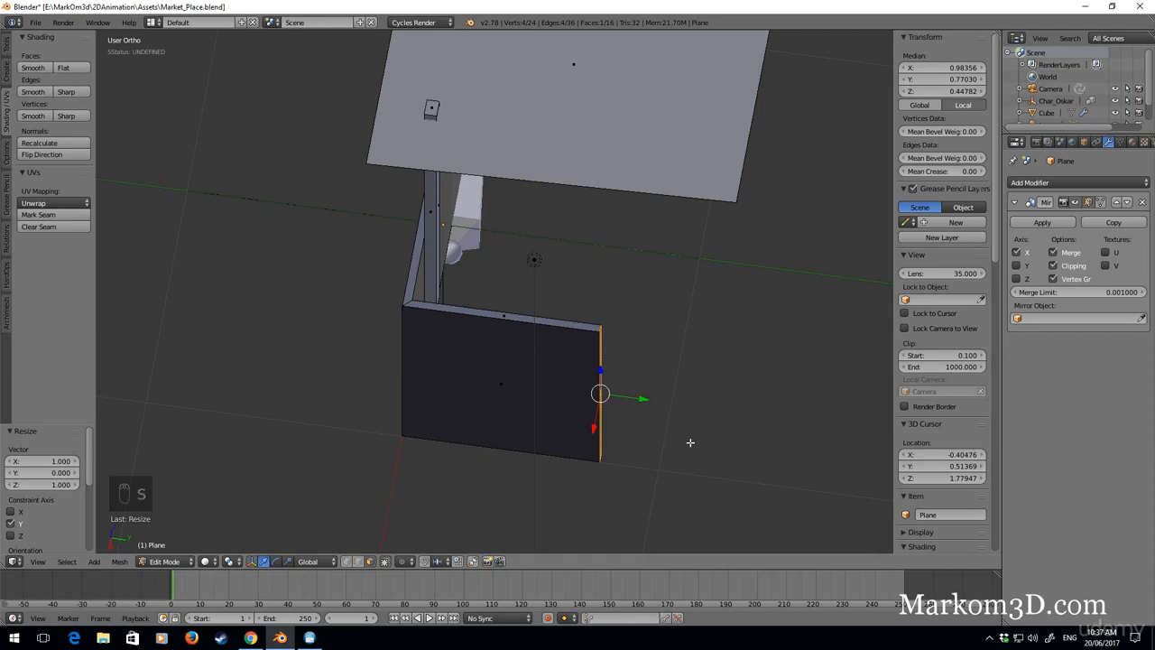
key("KP_7")
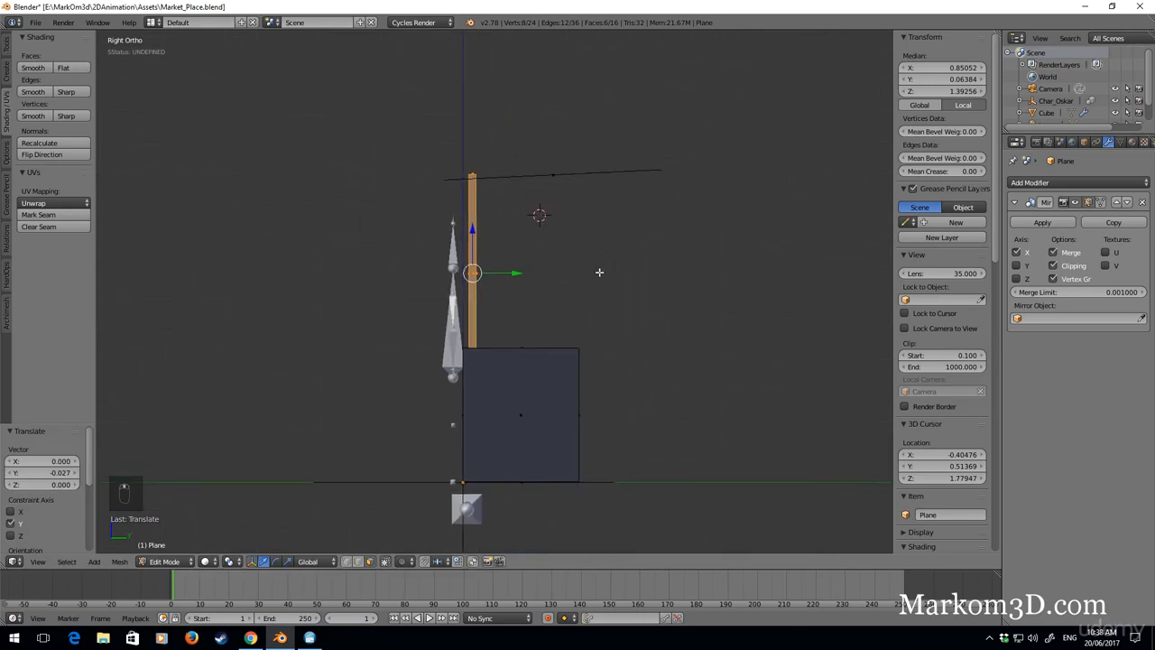
key("shift+d")
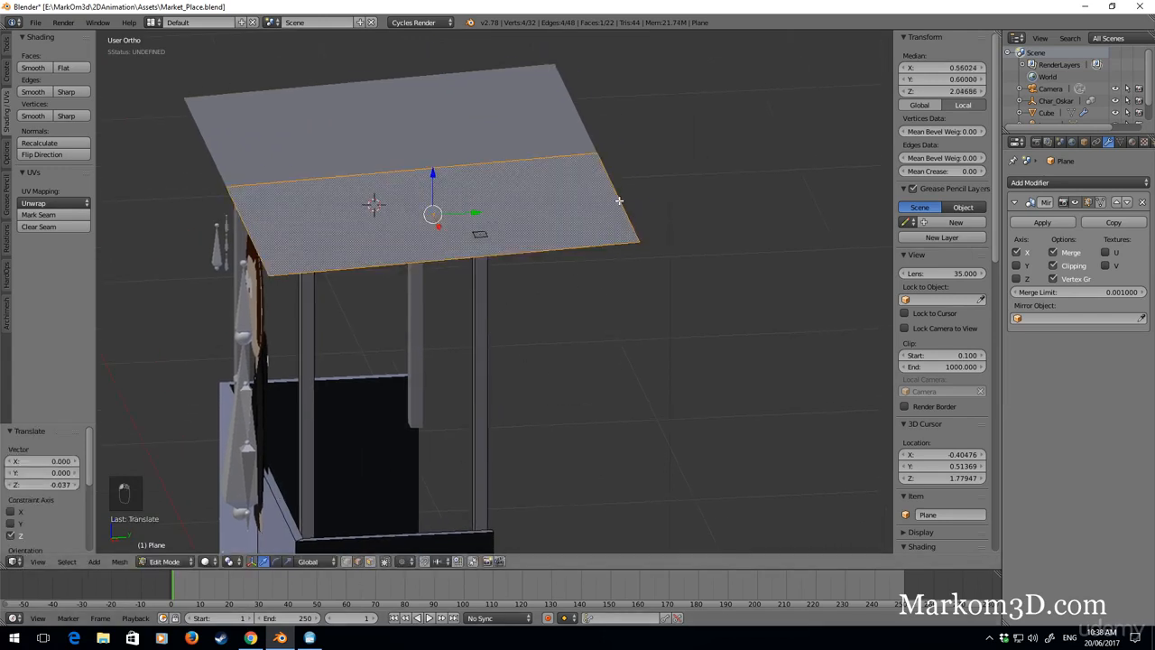
Extrude the roof's front edge downward and bevel it into a curved lip
key("KP_3")
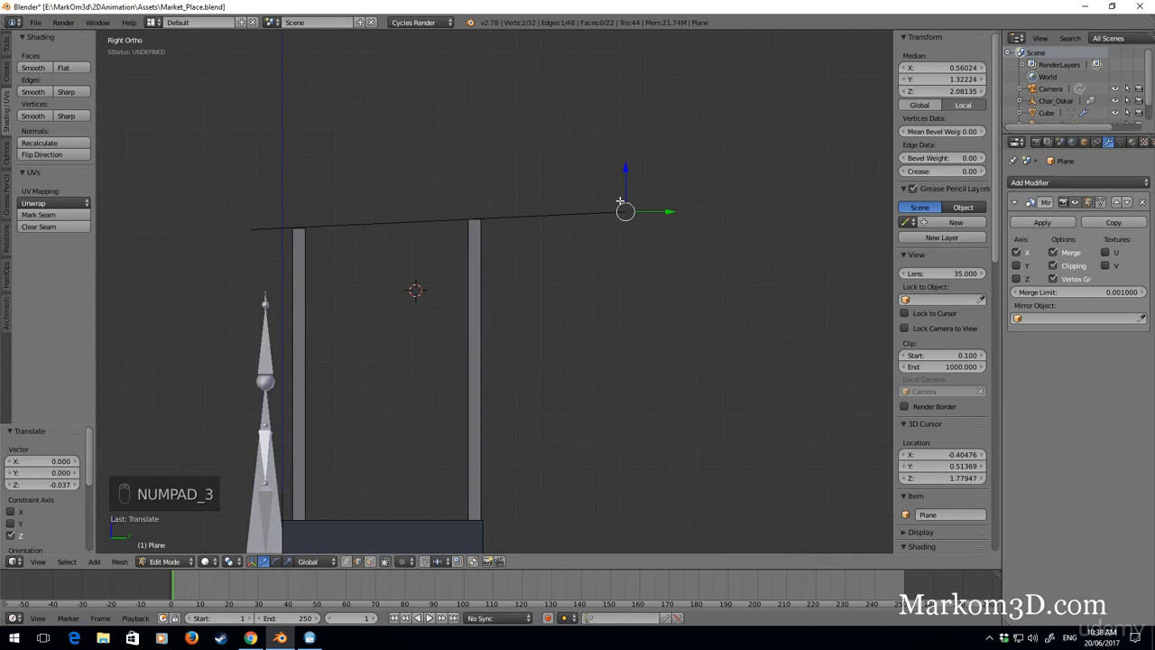
left_click_drag(626, 212, 481, 218)
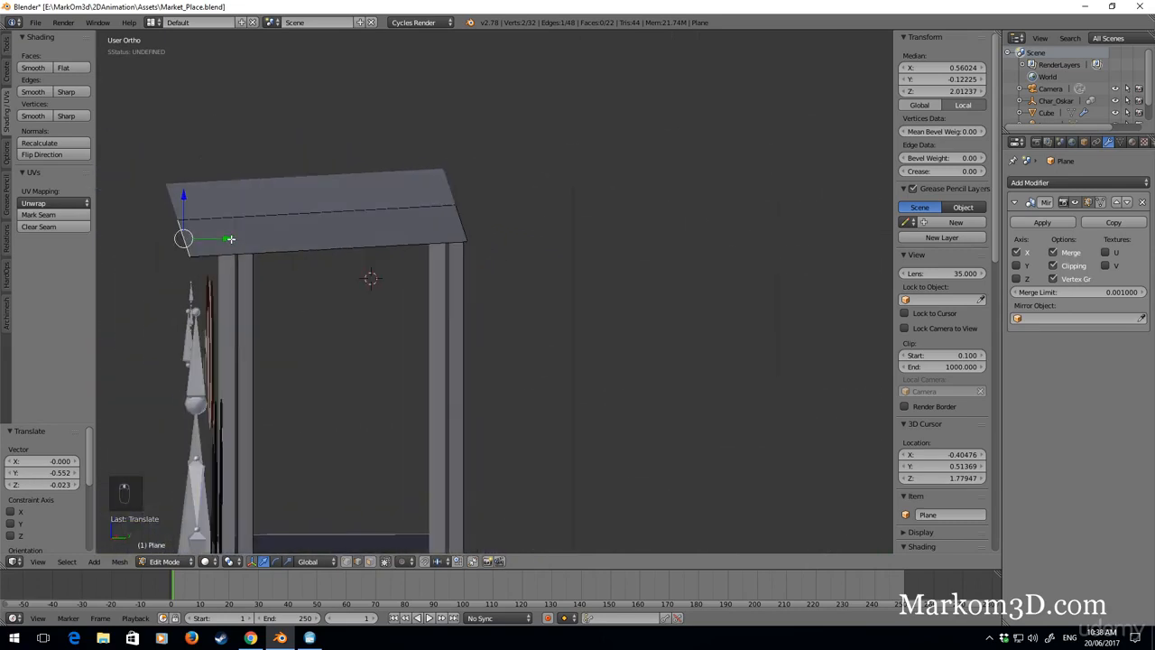
key("KP_3")
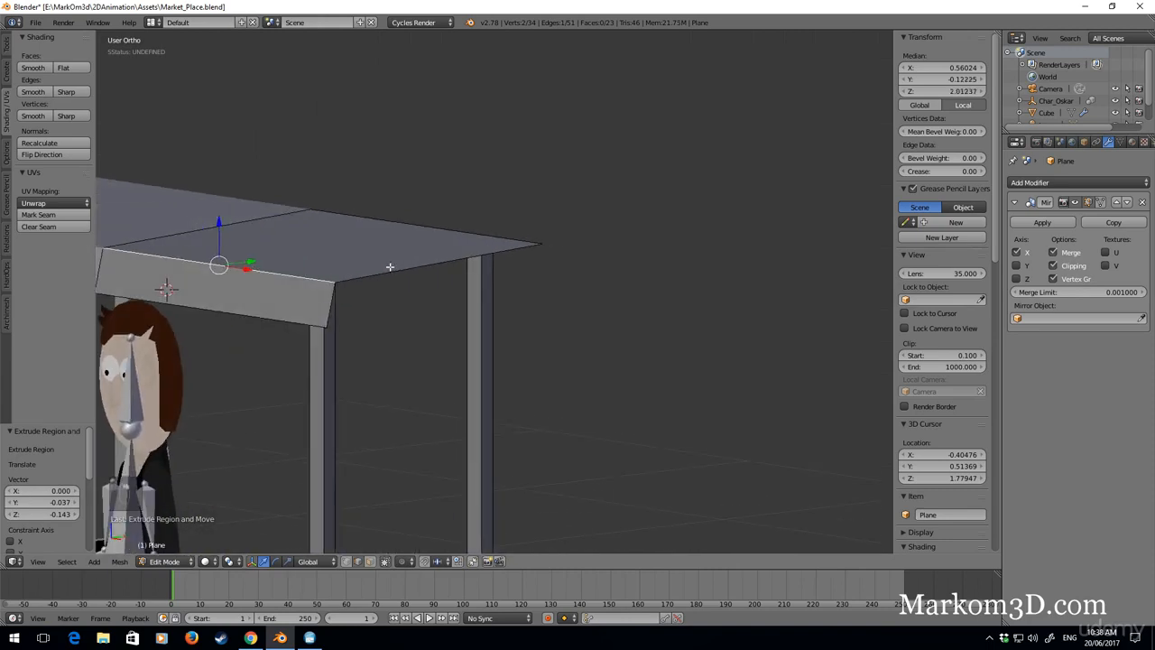
key("ctrl+b")
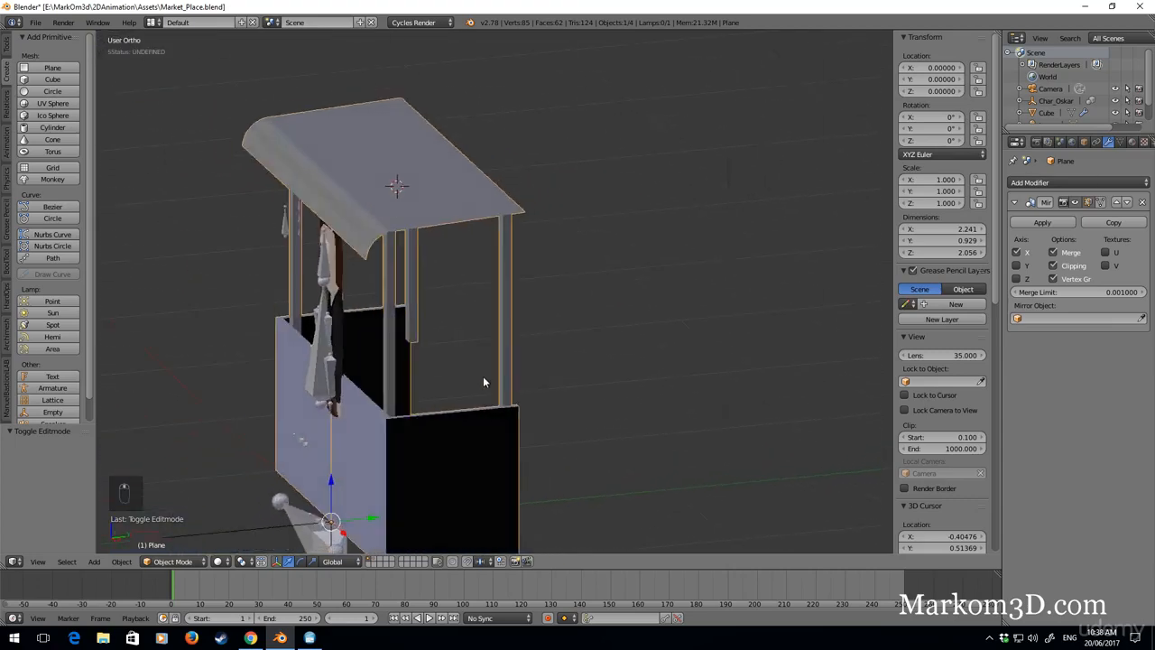
Recalculate the stall mesh's normals outward in Edit Mode
left_click_drag(483, 382, 477, 386)
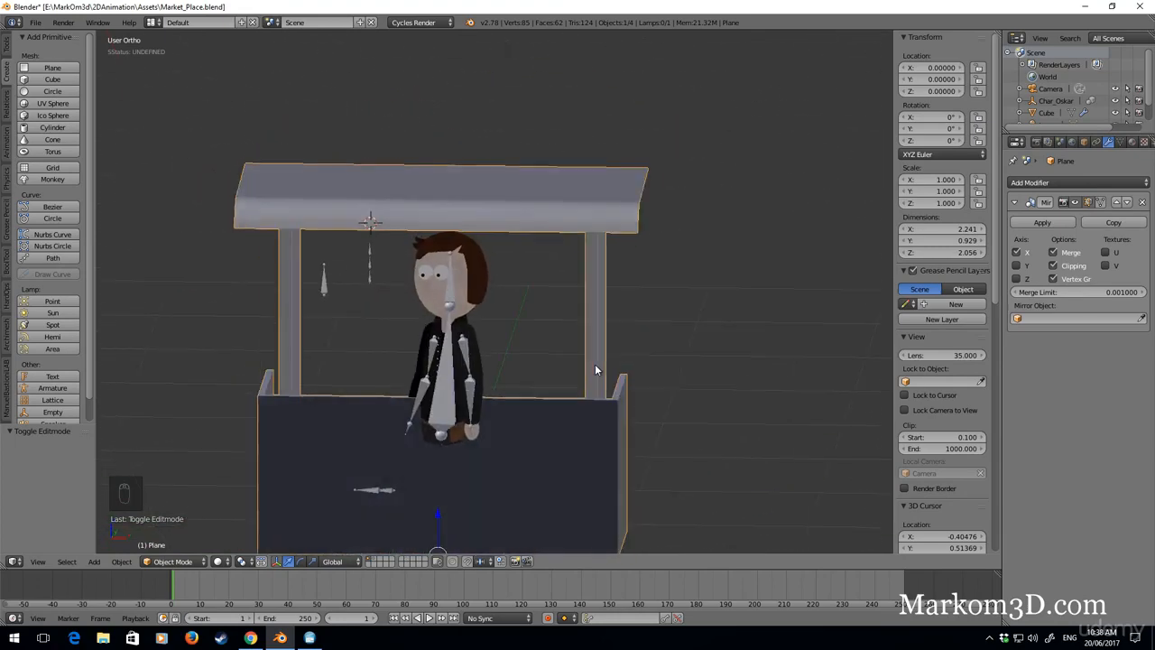
key("KP_1")
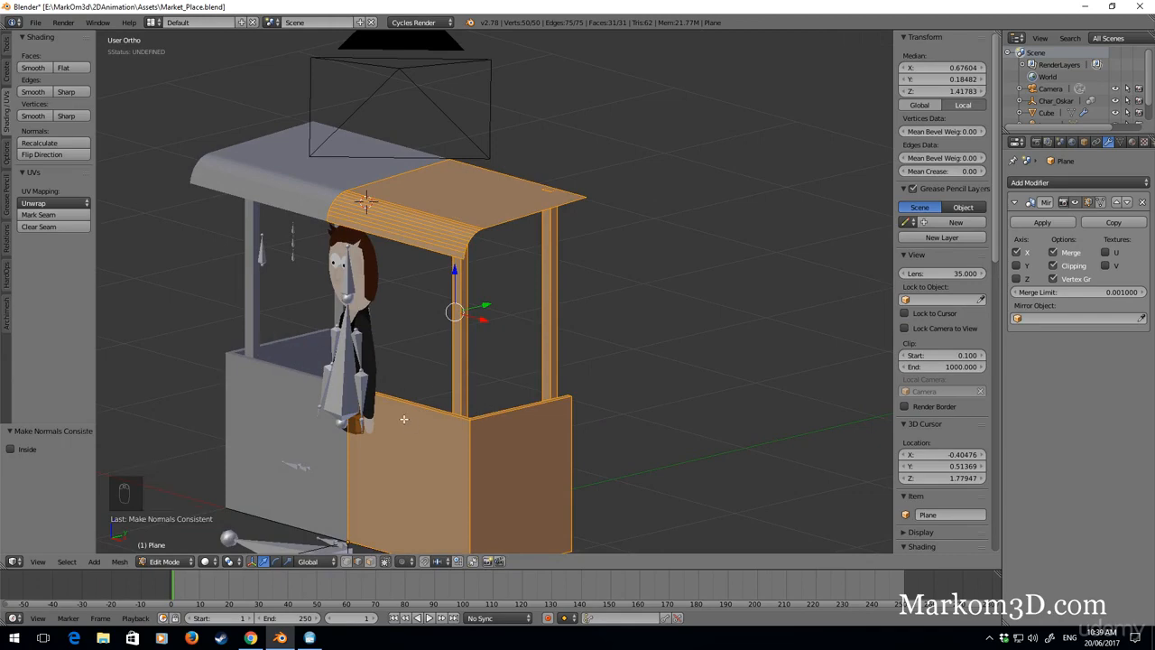
mouse_move(437, 420)
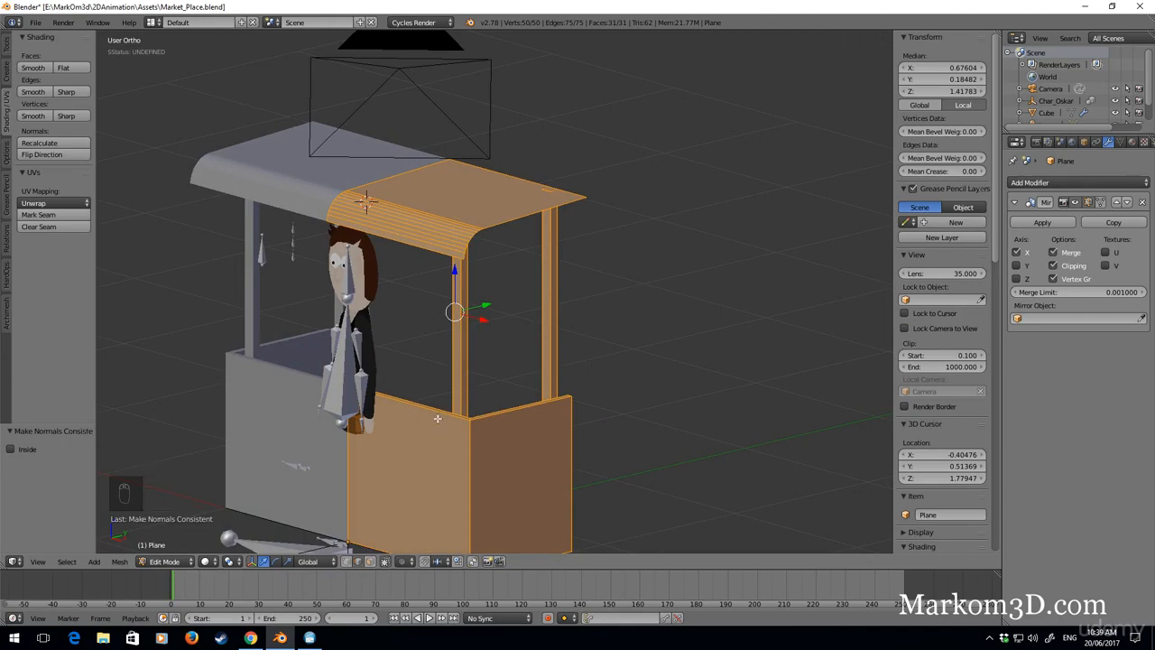
key("Tab")
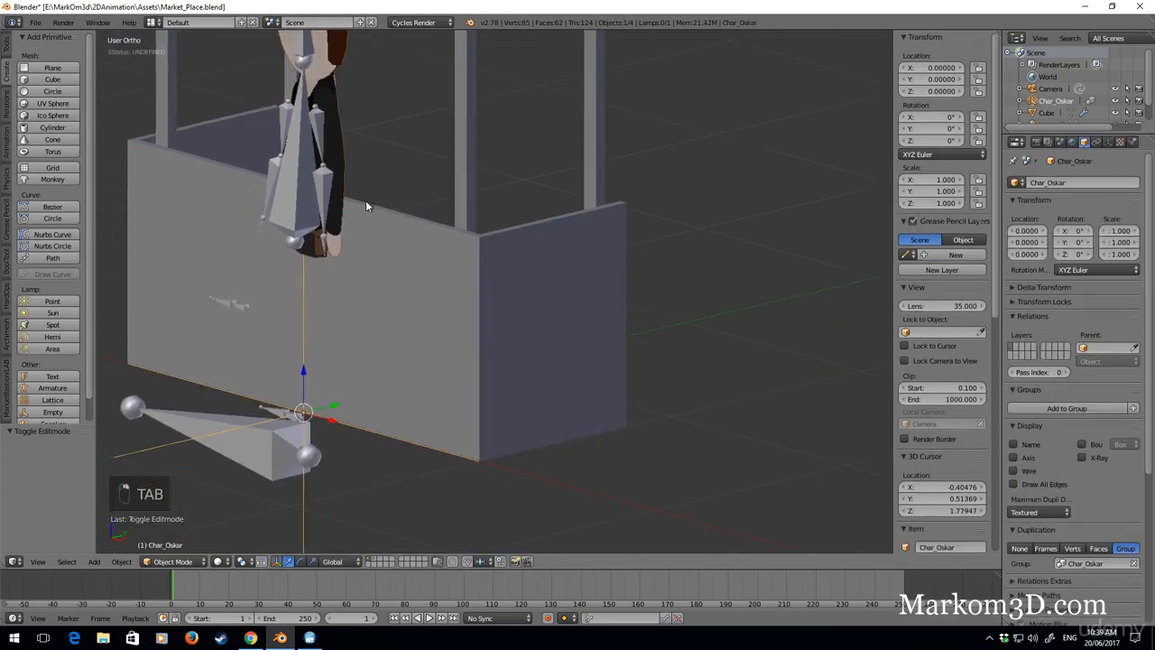
Orbit and check from Front view that the character stands behind the stall counter
left_click_drag(302, 411, 392, 370)
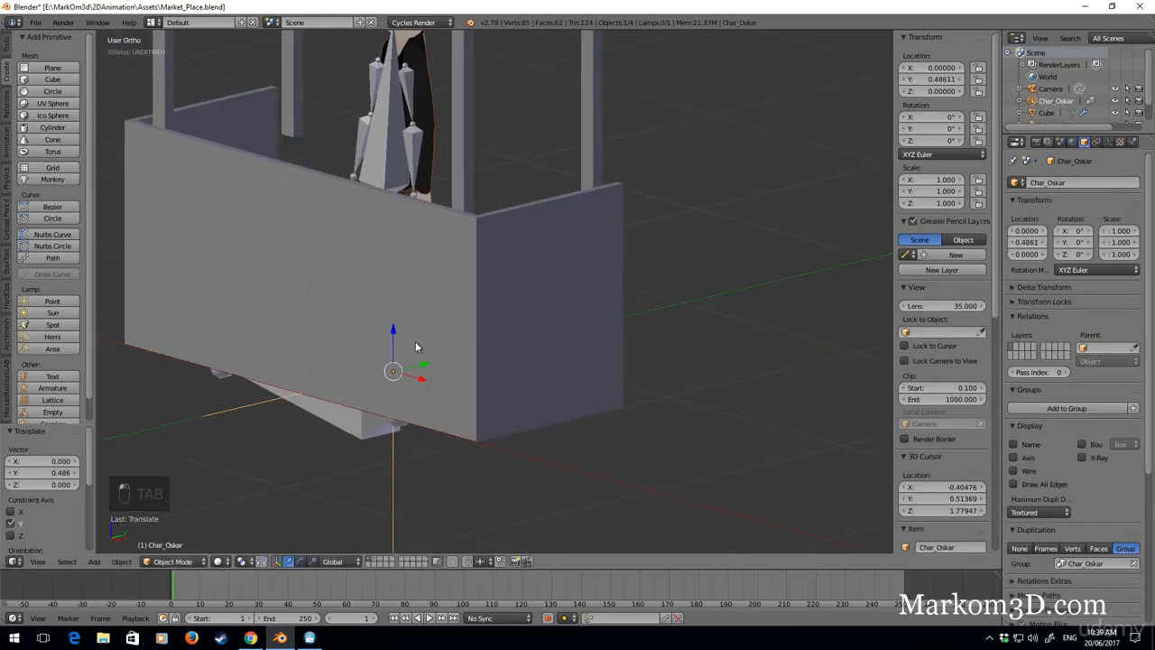
key("KP_1")
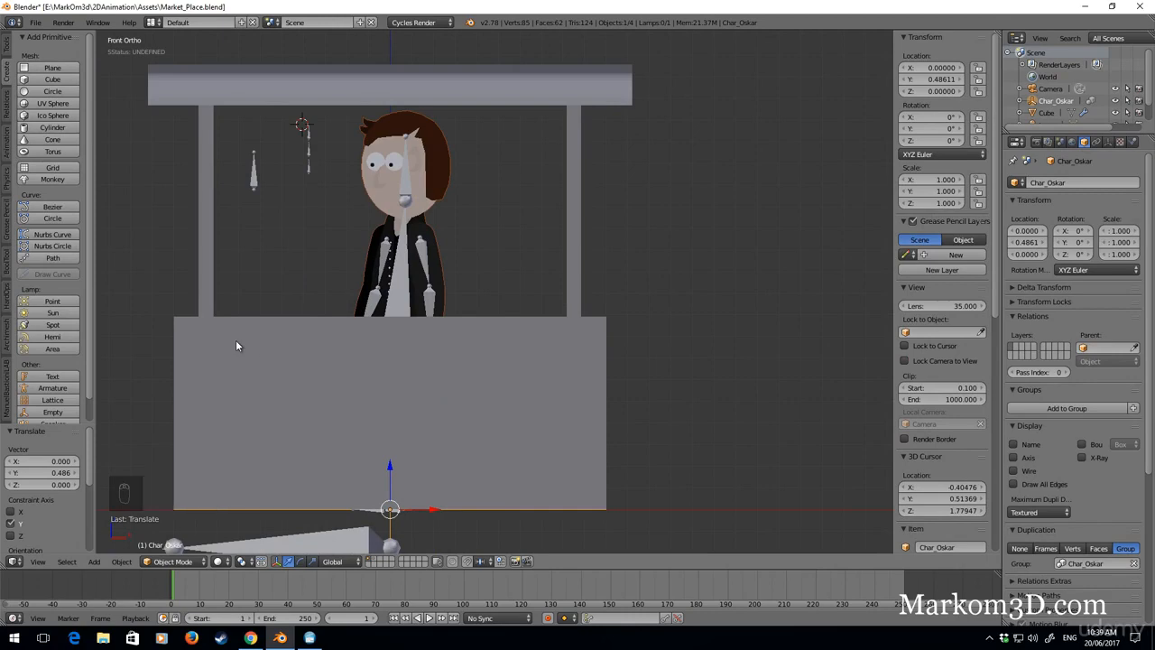
mouse_move(241, 344)
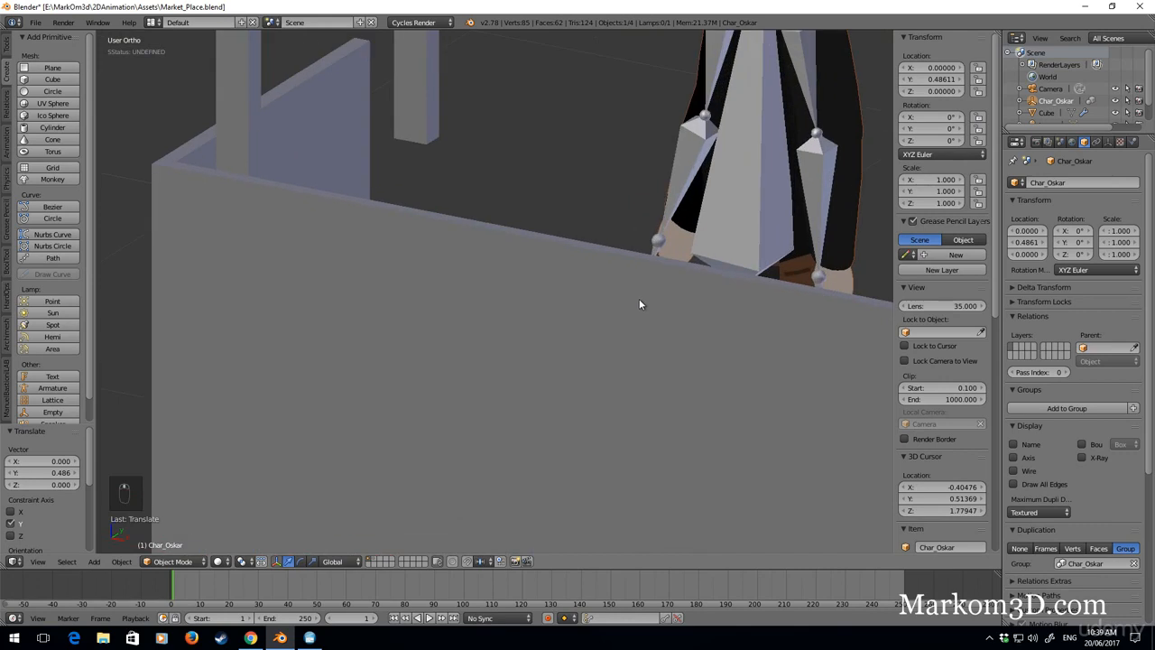
key("KP_1")
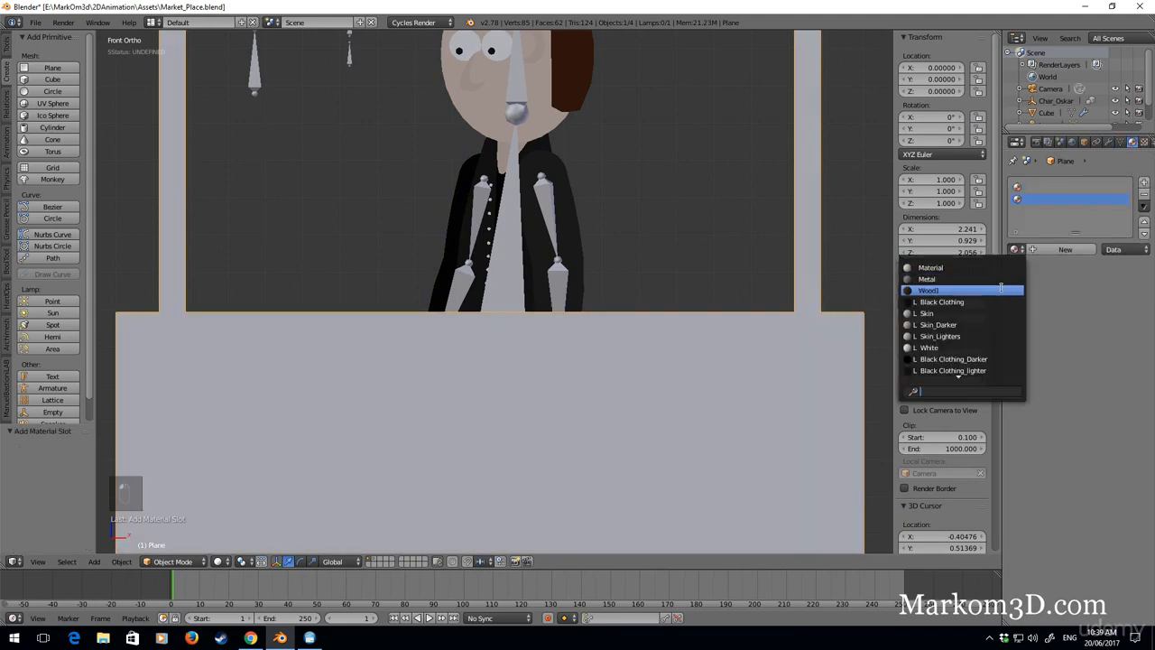
Make a single-user copy of Wood1 named Wood2 and enter the stall's Edit Mode
left_click(941, 290)
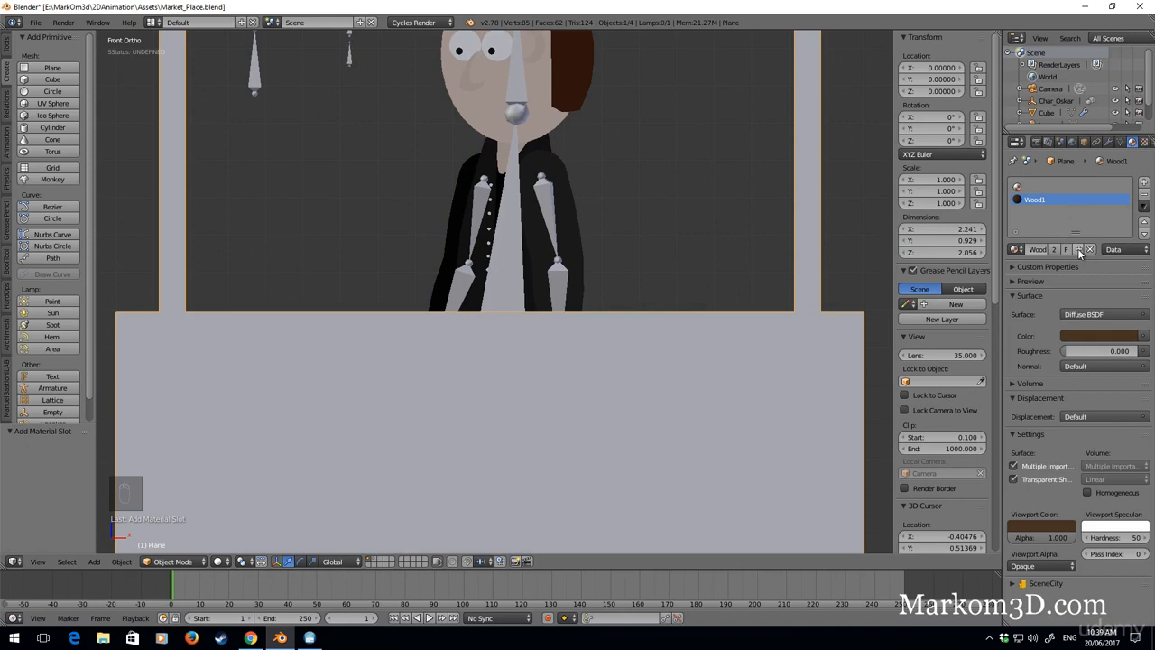
left_click(1068, 250)
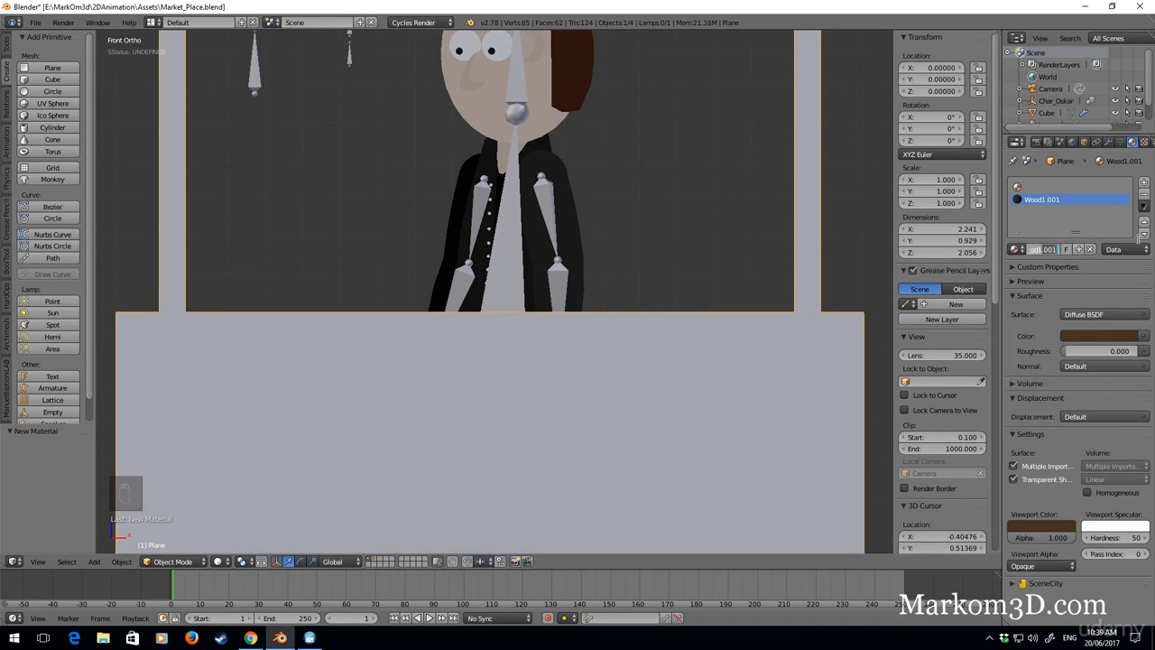
key("Backspace")
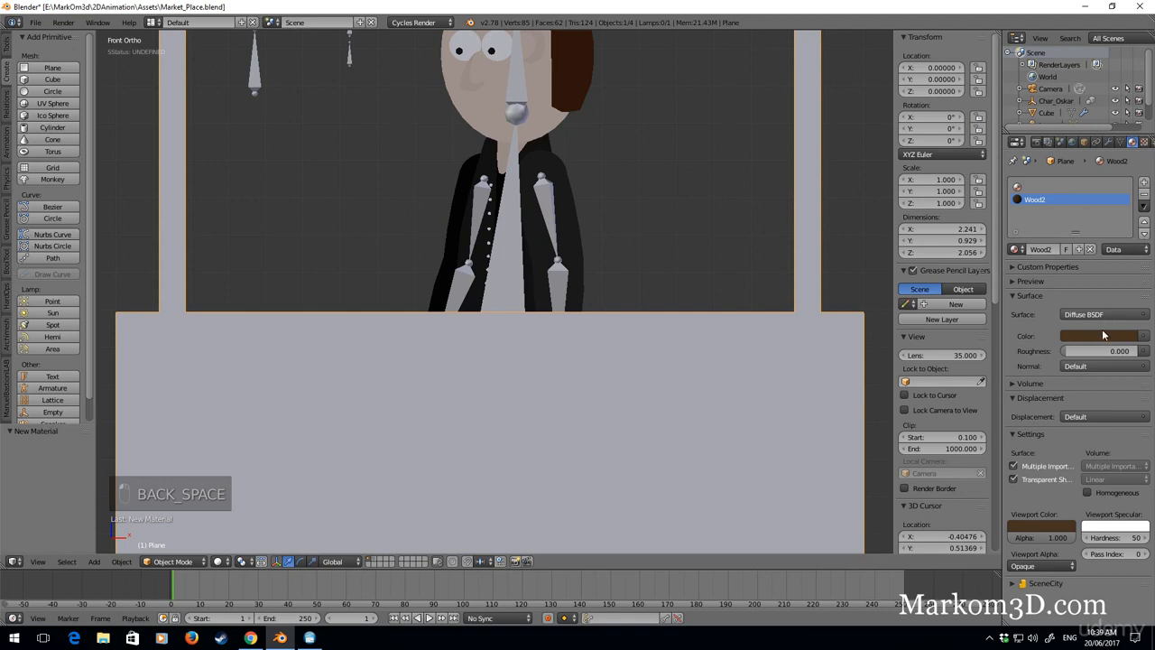
mouse_move(1125, 444)
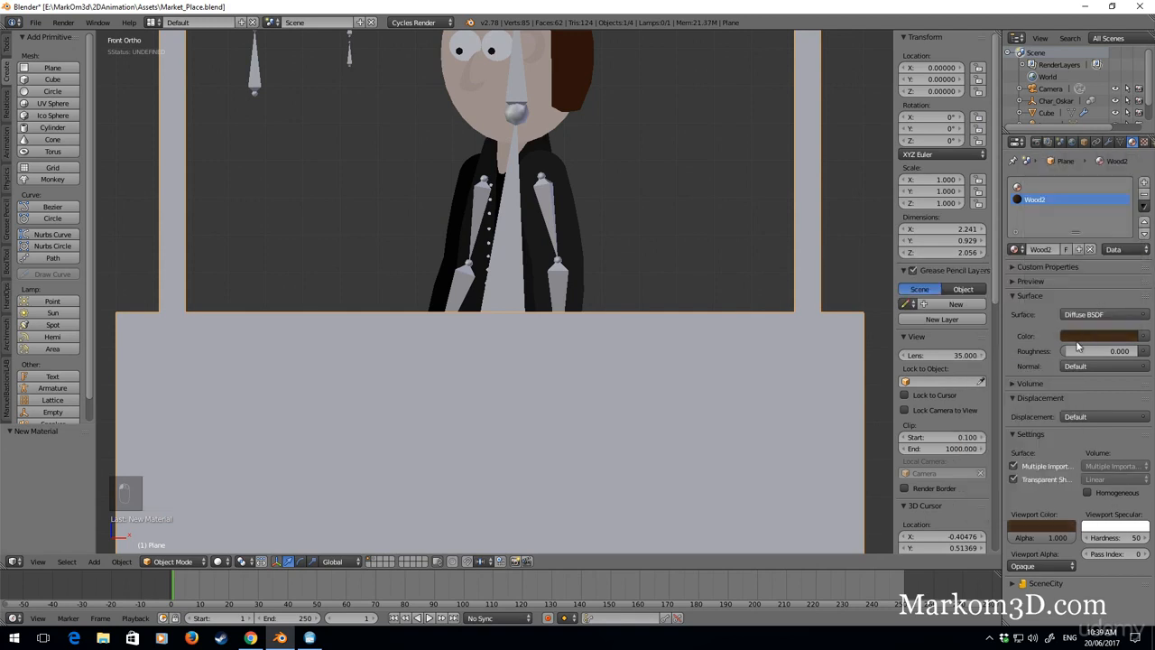
key("Tab")
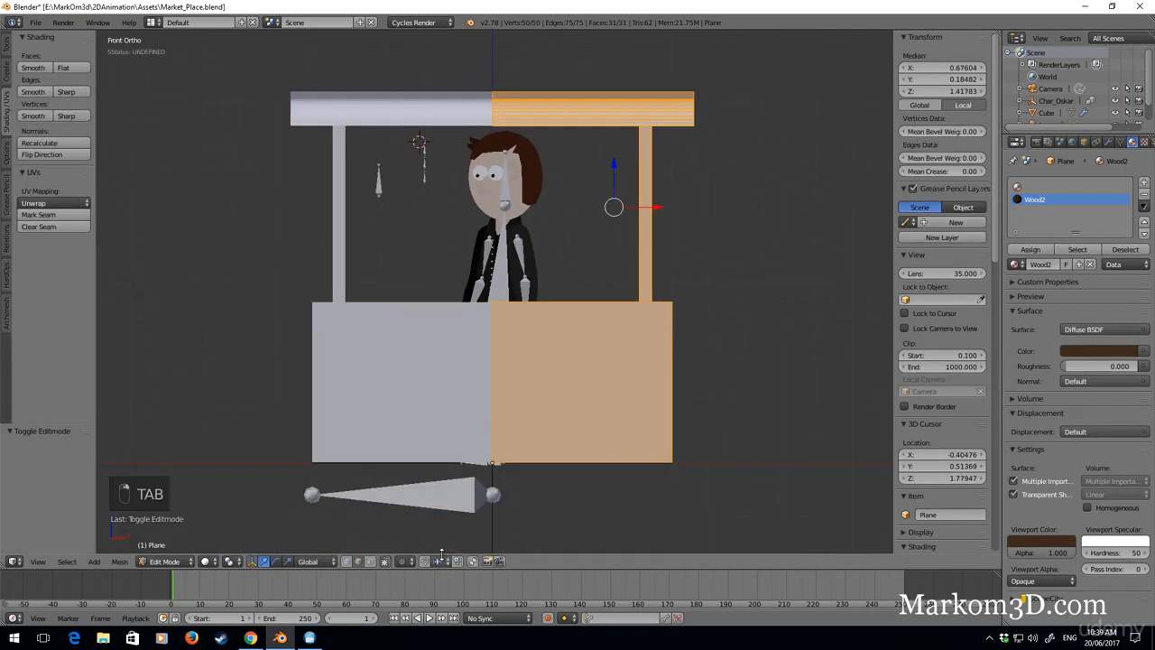
Assign Wood2 to the linked posts and counter, then add a second material, Material.001
key("z")
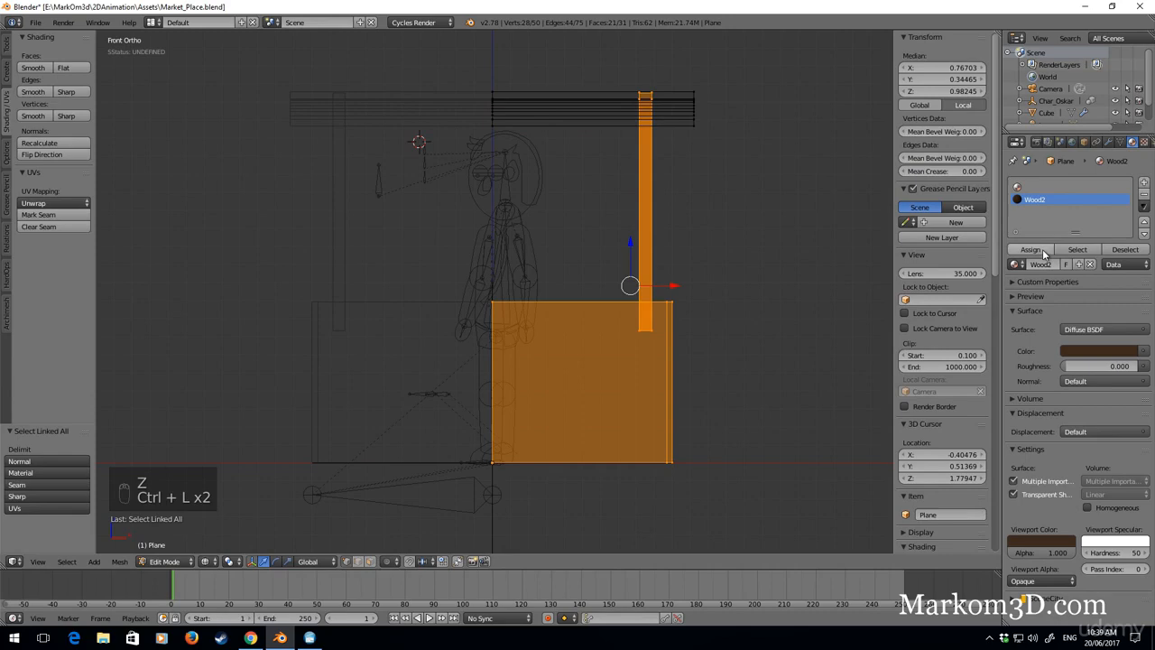
key("Tab")
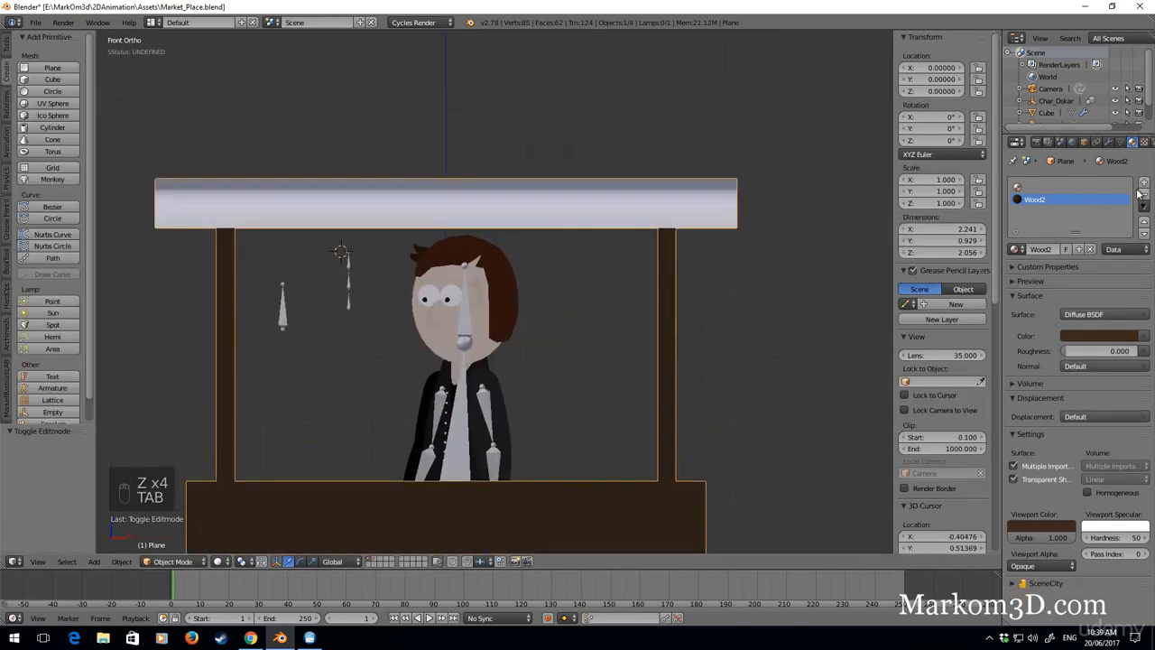
left_click(1140, 183)
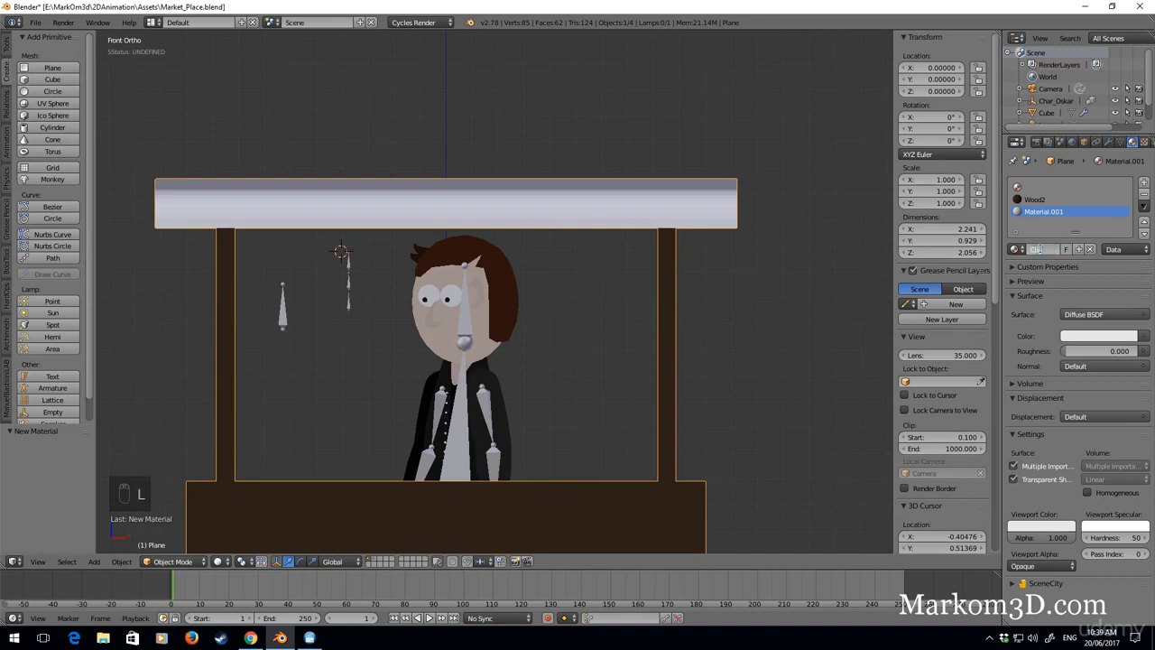
Rename Material.001 to Cloth_Blue, colour it blue, and assign it to the roof
key("Backspace")
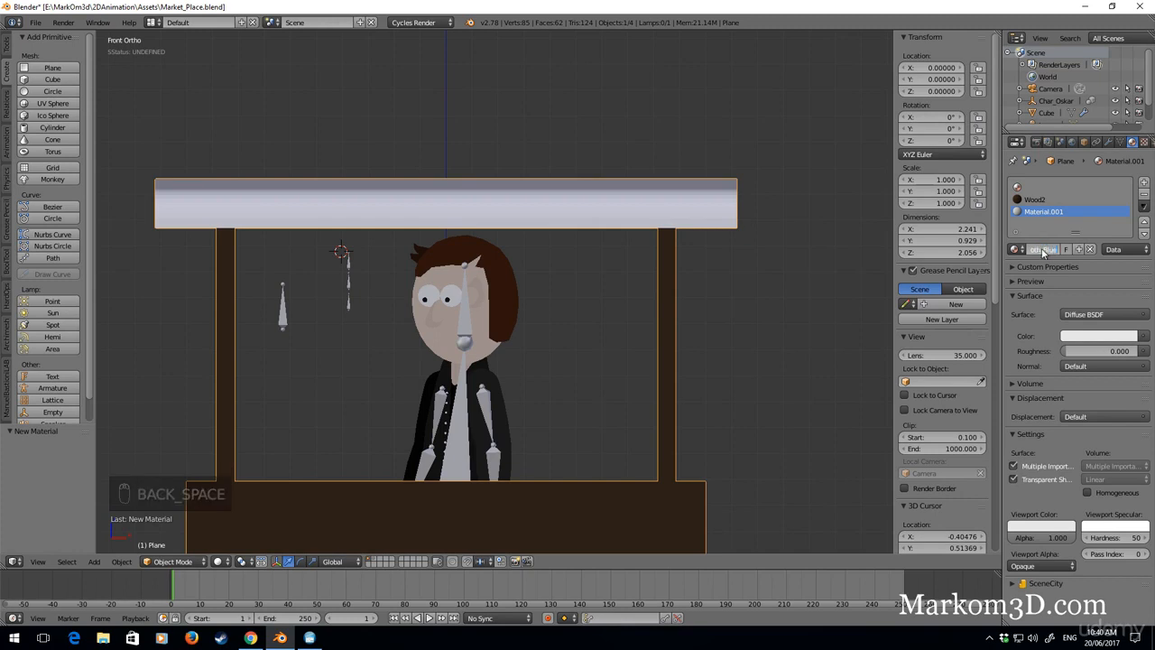
left_click(1100, 337)
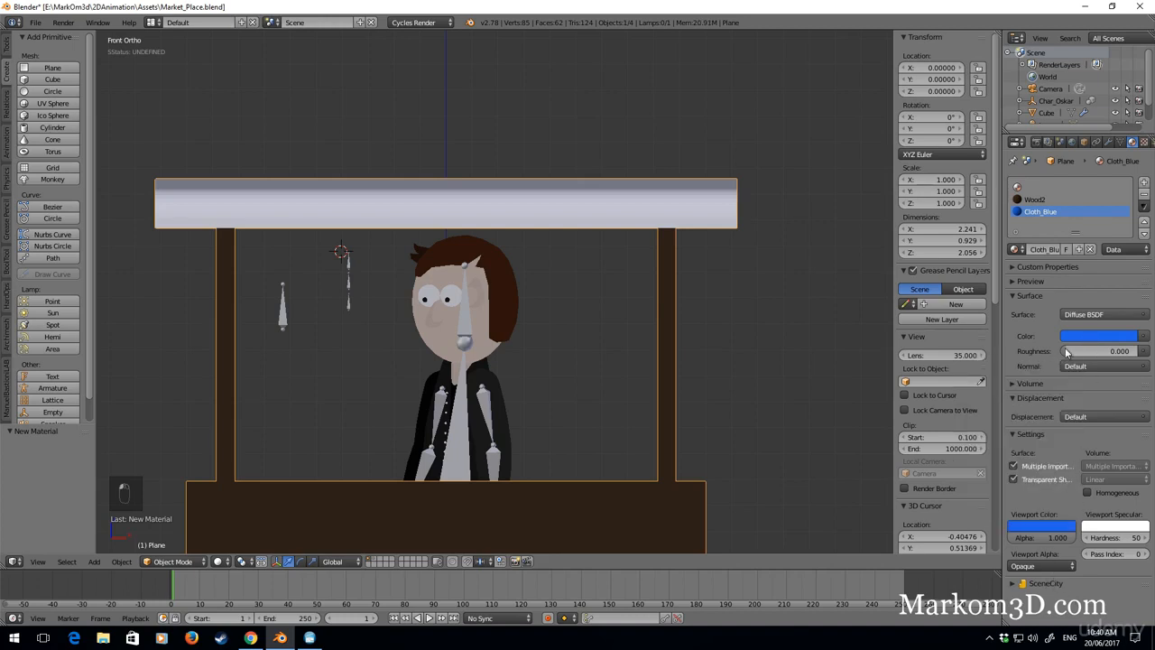
key("Tab")
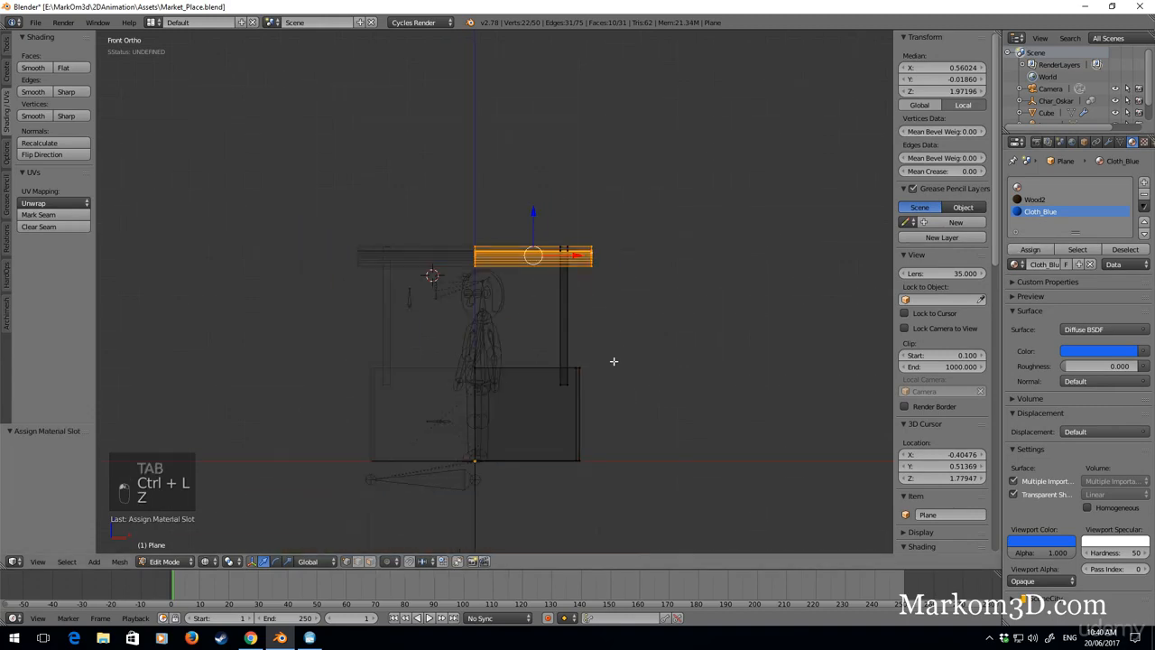
key("Tab")
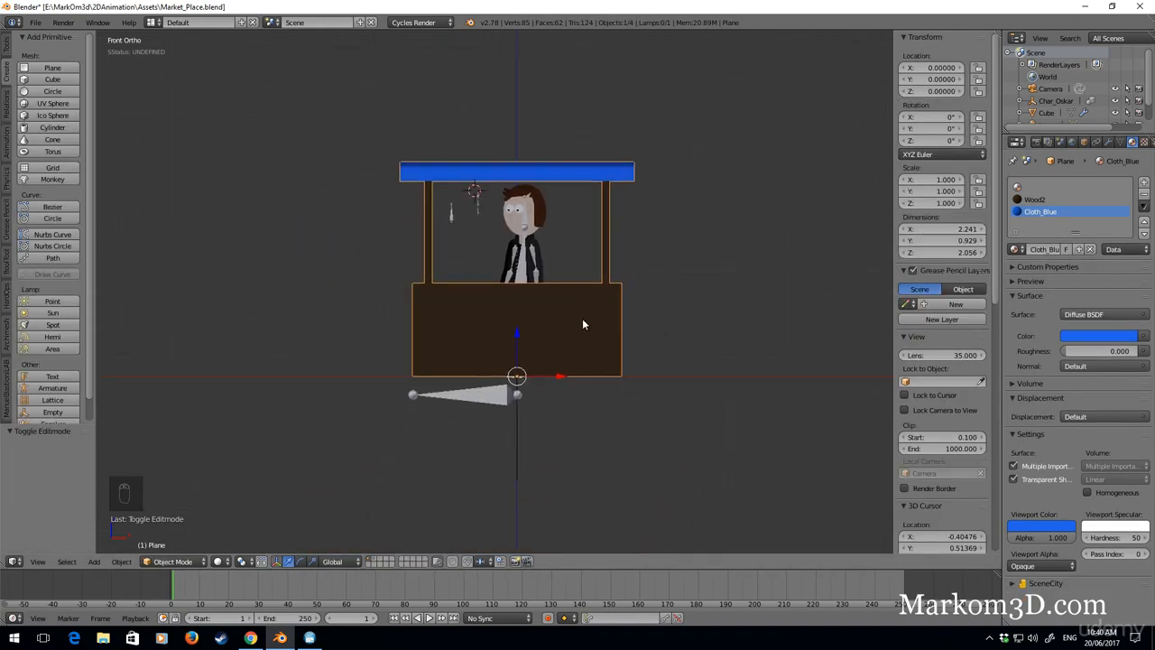
Tilt the stall about 2.5 degrees on two axes and view it in Front Ortho
key("r")
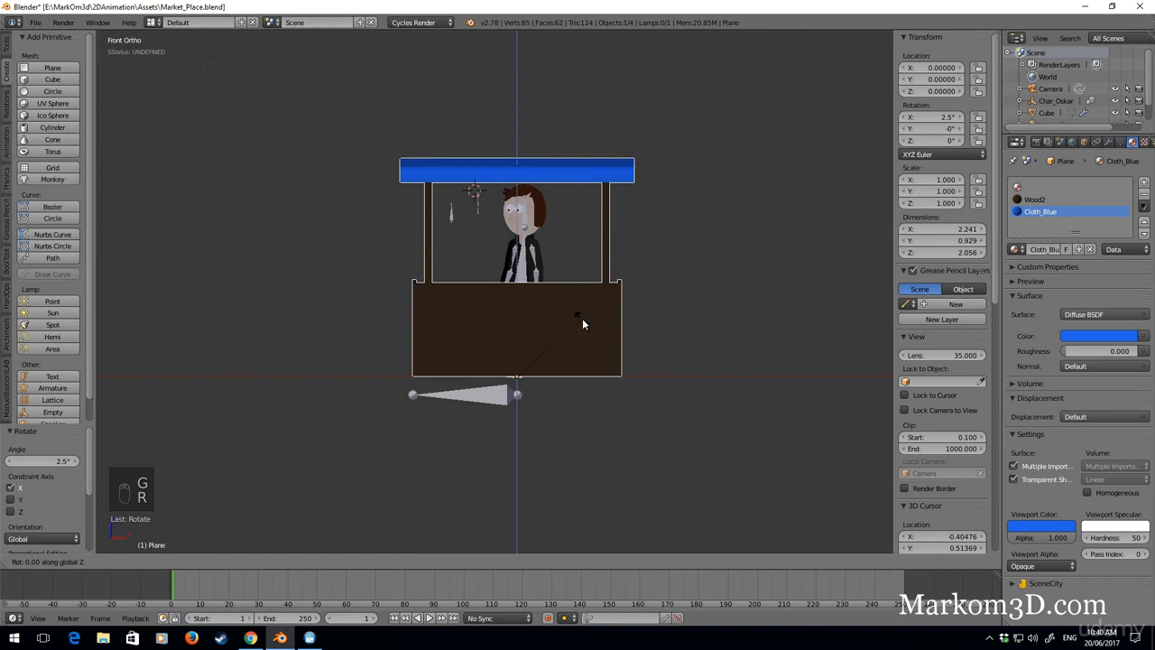
key("Tab")
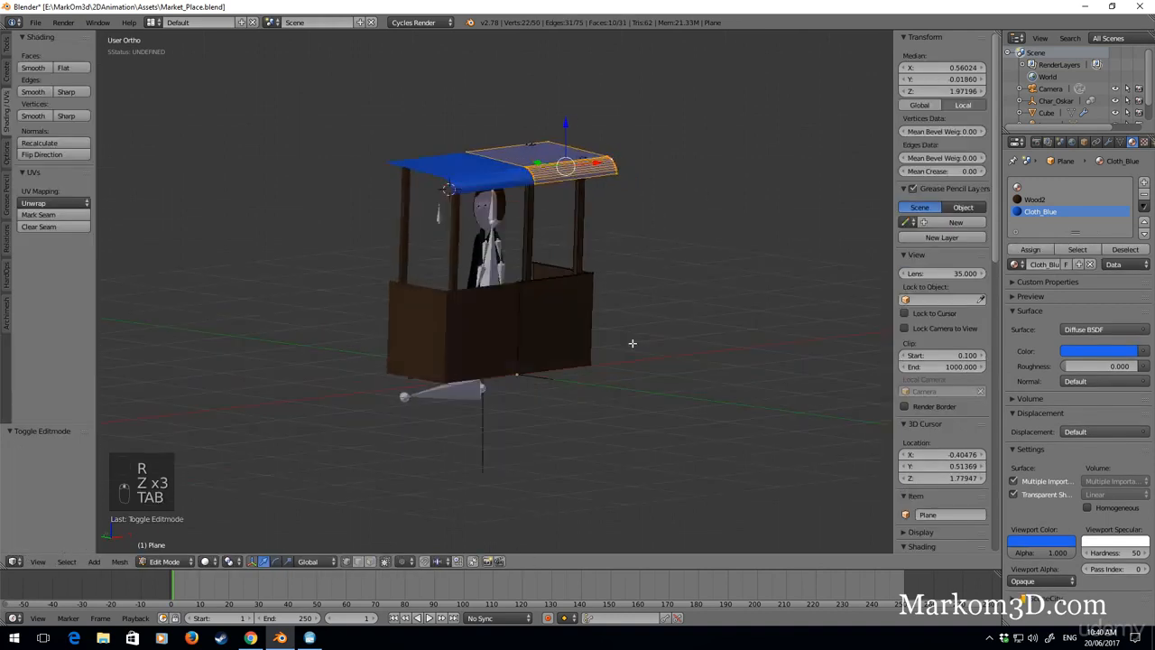
key("KP_1")
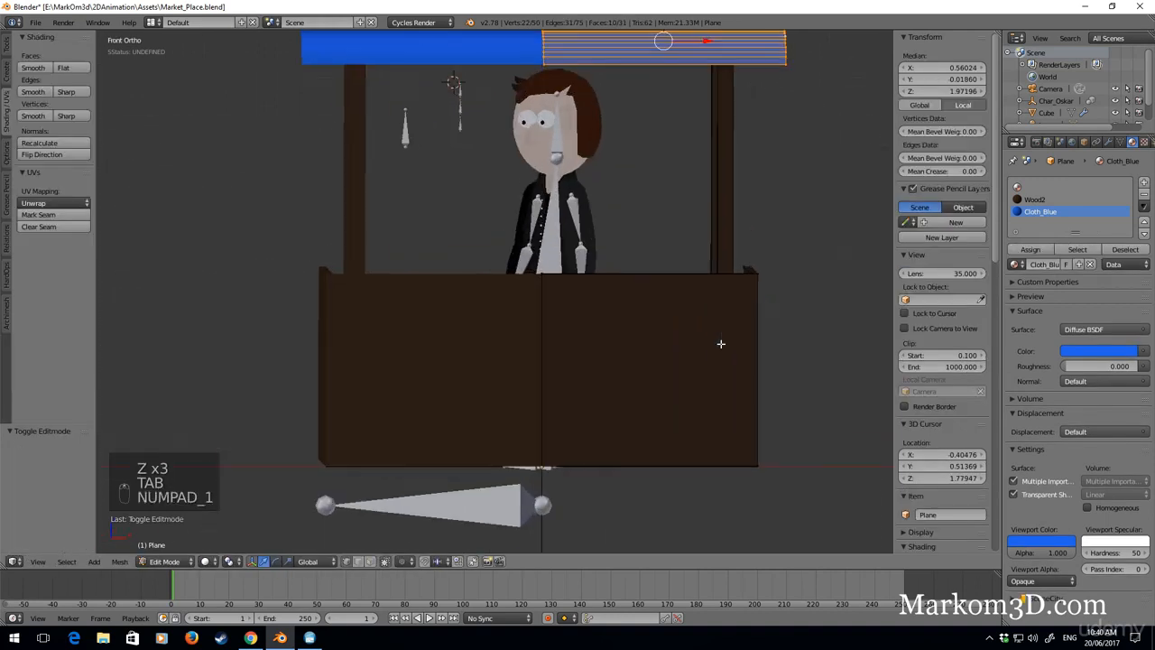
key("Tab")
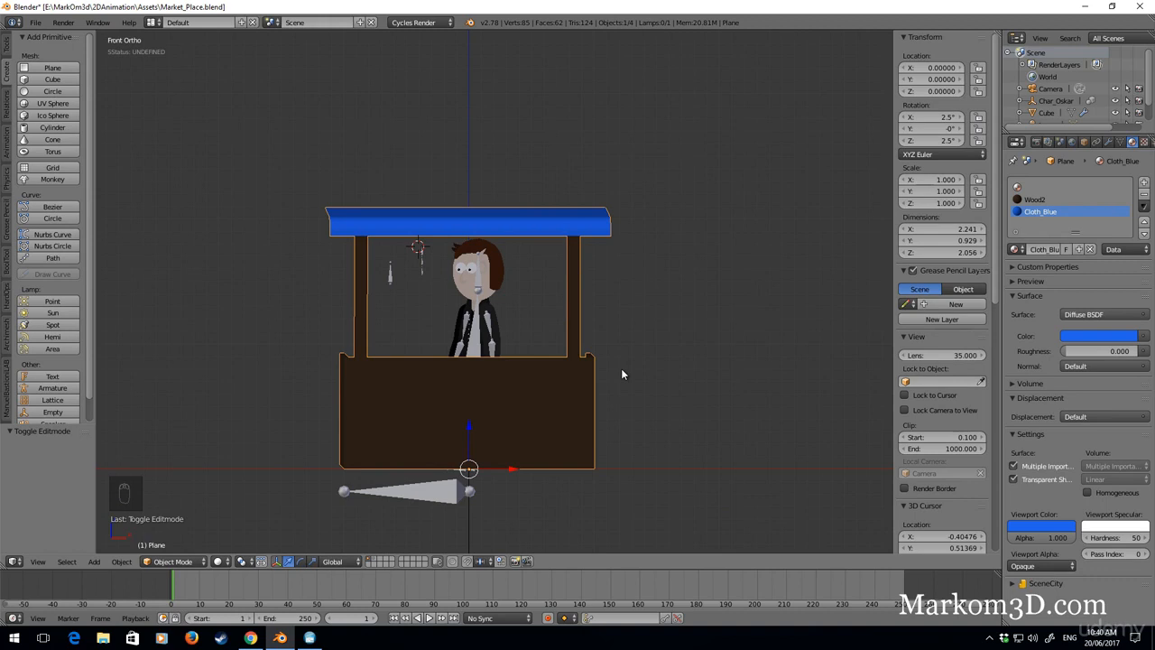
Create a new group from the blue-awning stall named MarketStand_01
key("ctrl+g")
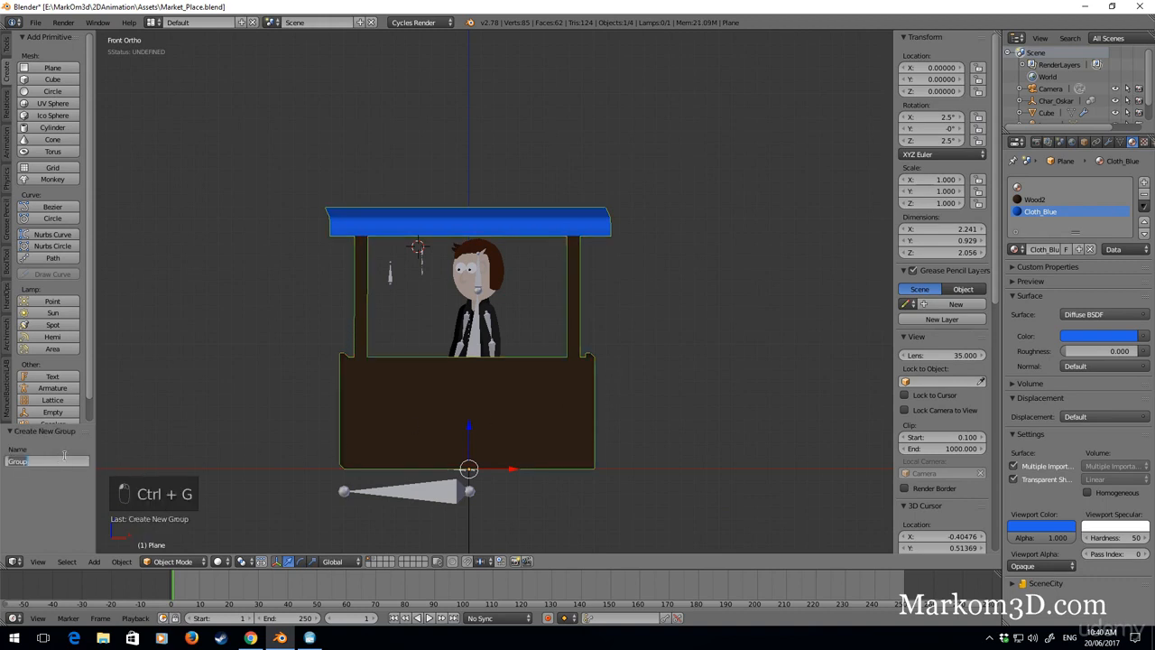
type("Marko")
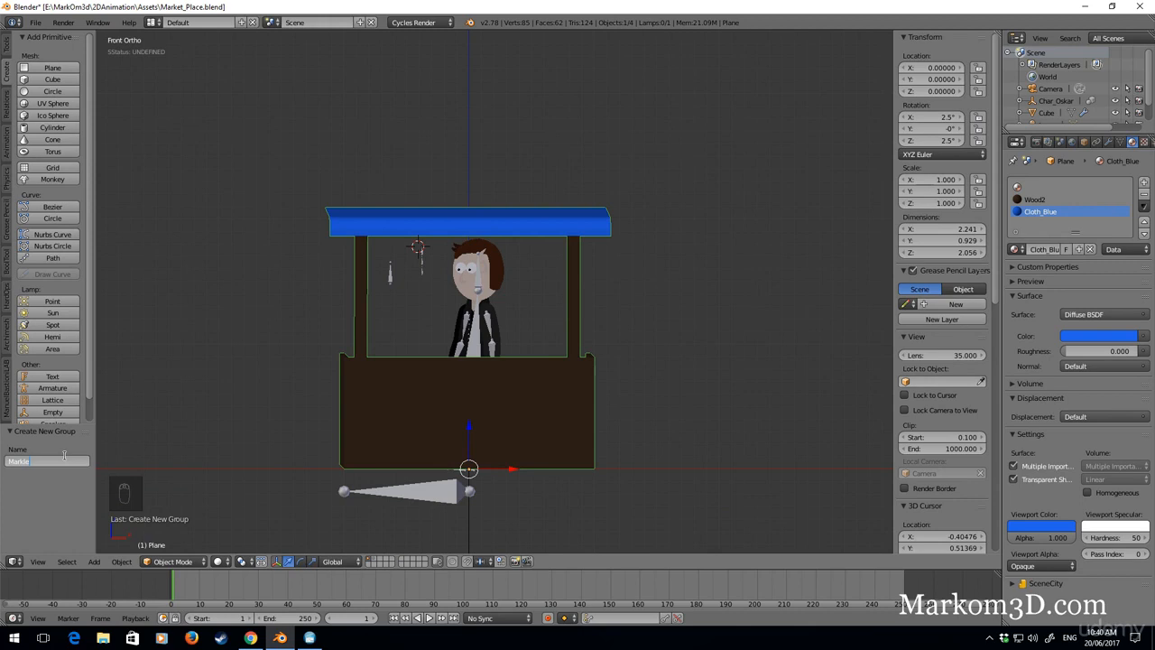
key("BackSpace")
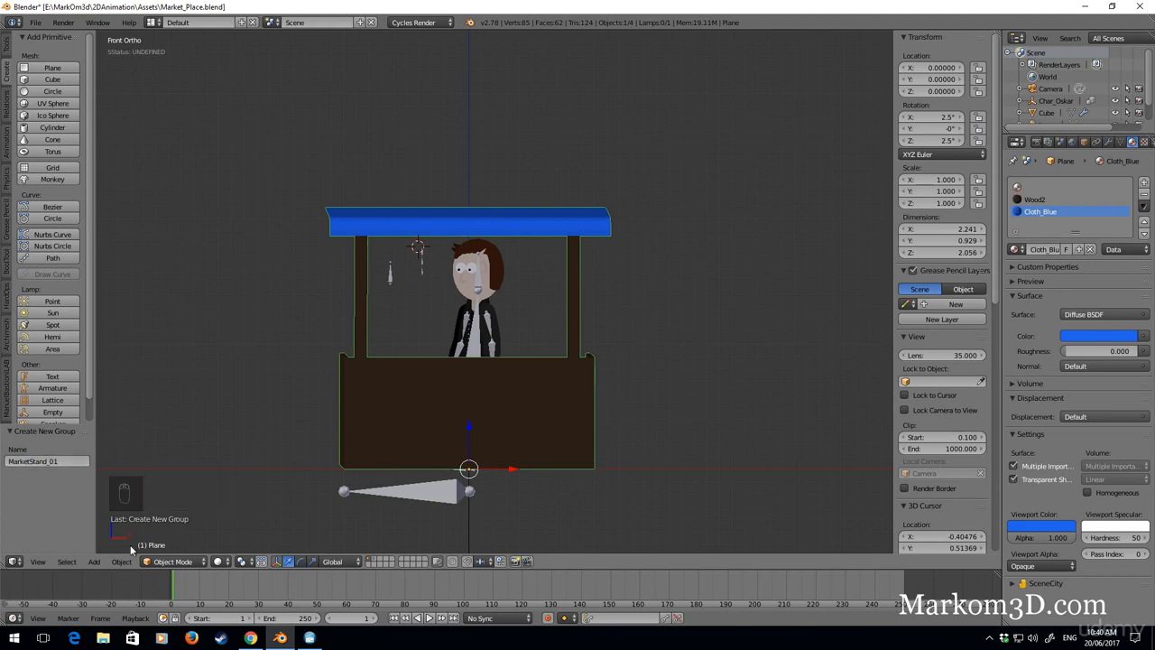
mouse_move(438, 461)
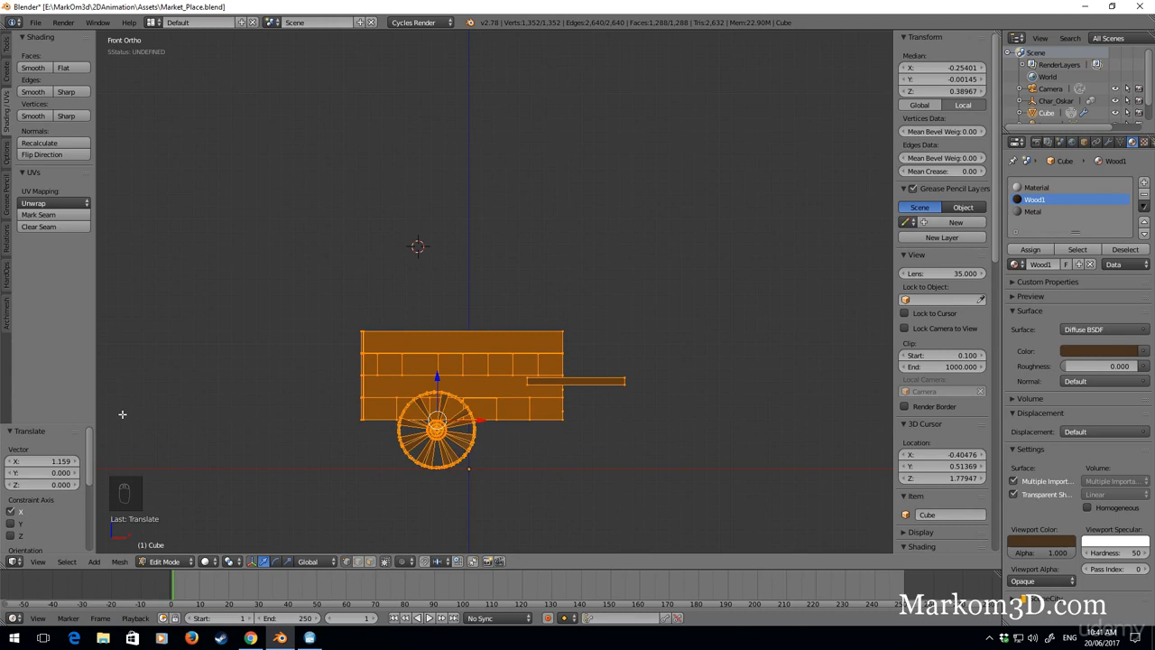
Return to Object Mode and group the wooden handcart as Market_Cart_01
key("Tab")
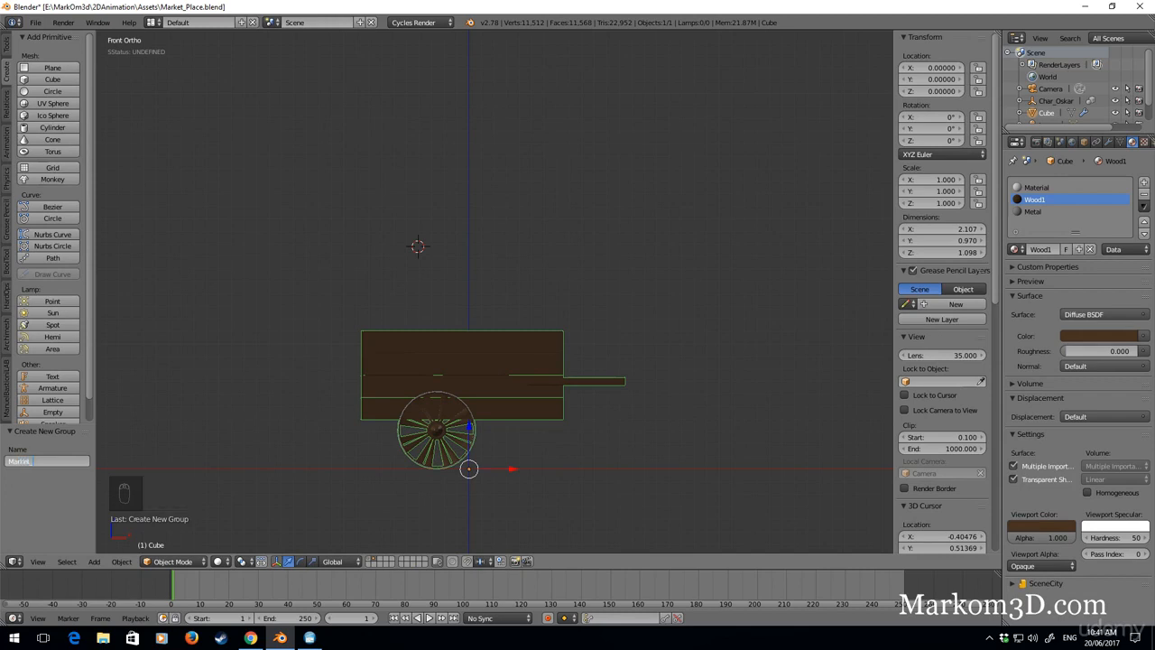
type("Market_Cart_01")
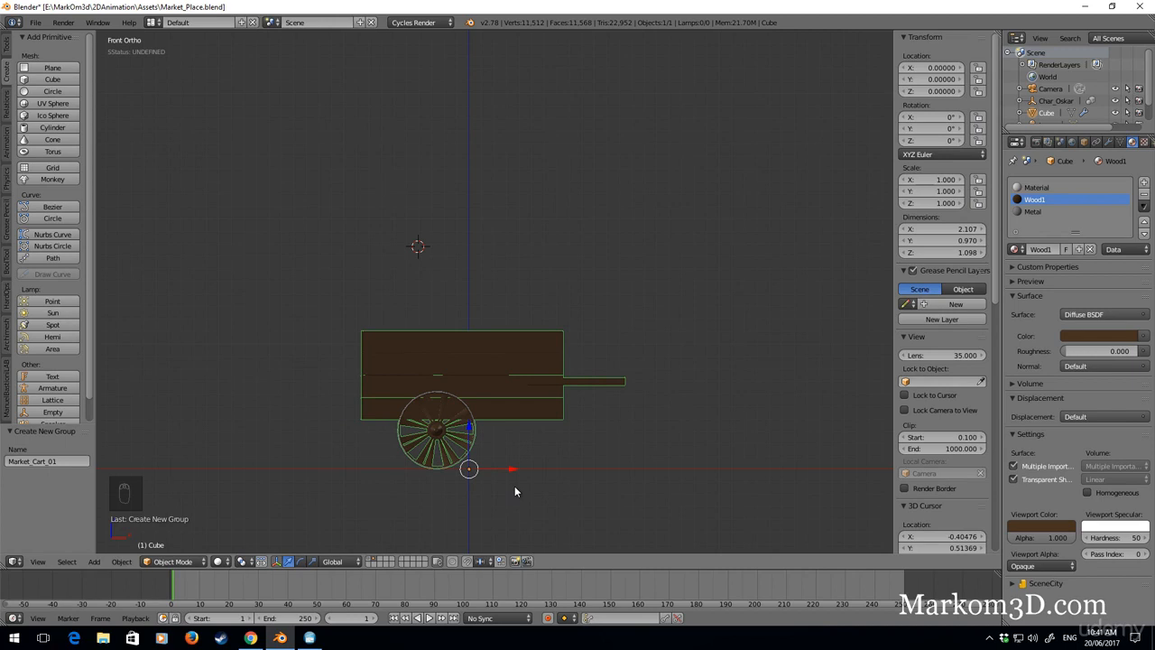
key("shift+d")
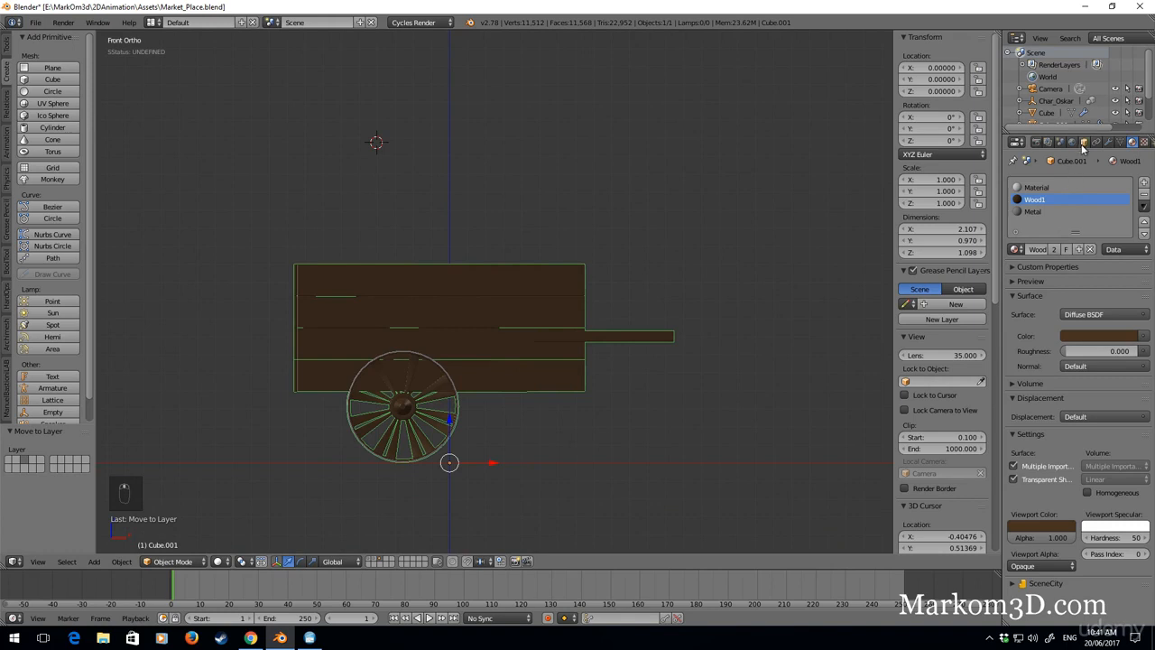
Move the copied cart from Market_Cart_01 into Market_Cart_02, tilt it onto its wheel, and save
left_click(1082, 143)
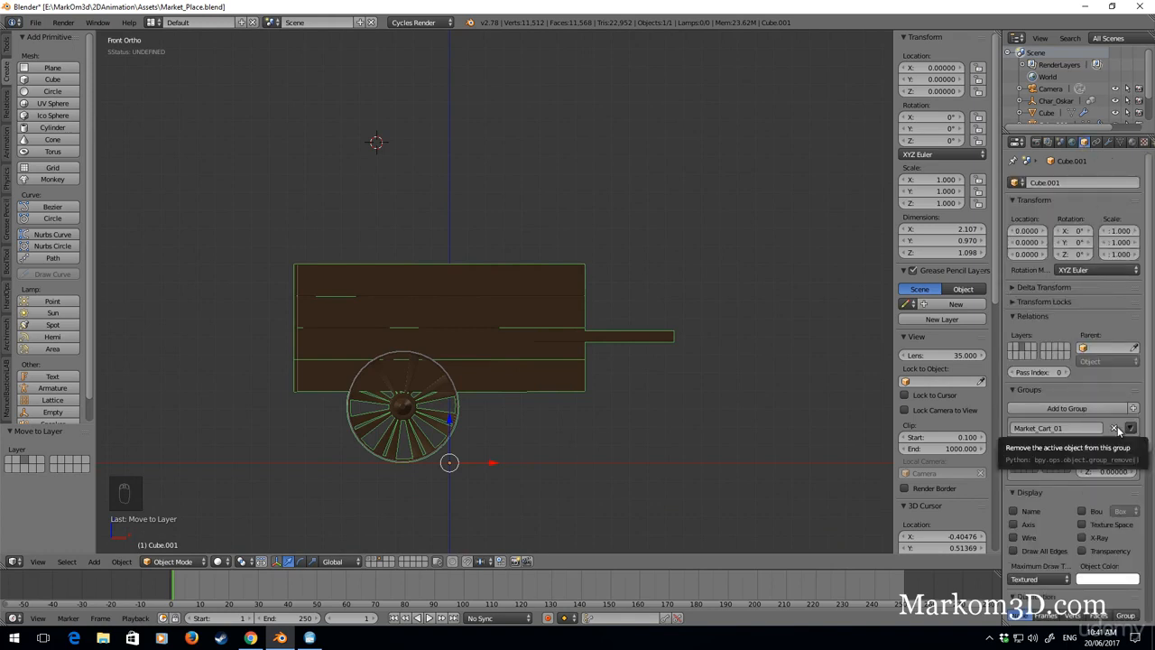
left_click(1114, 429)
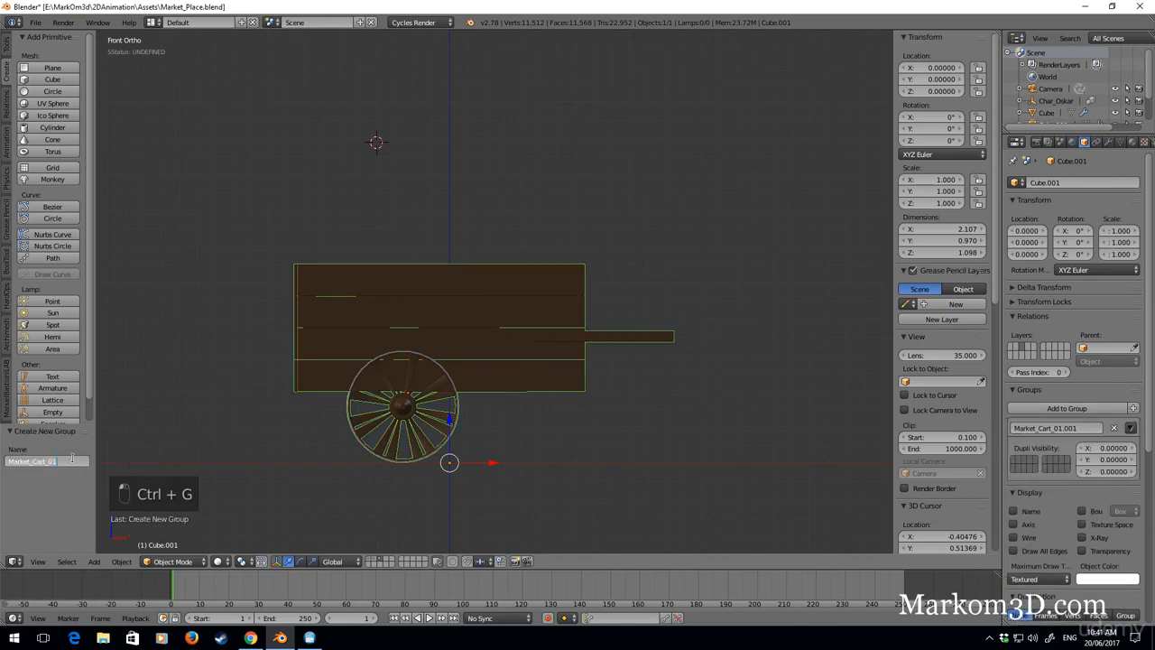
type("Market_Cart_02")
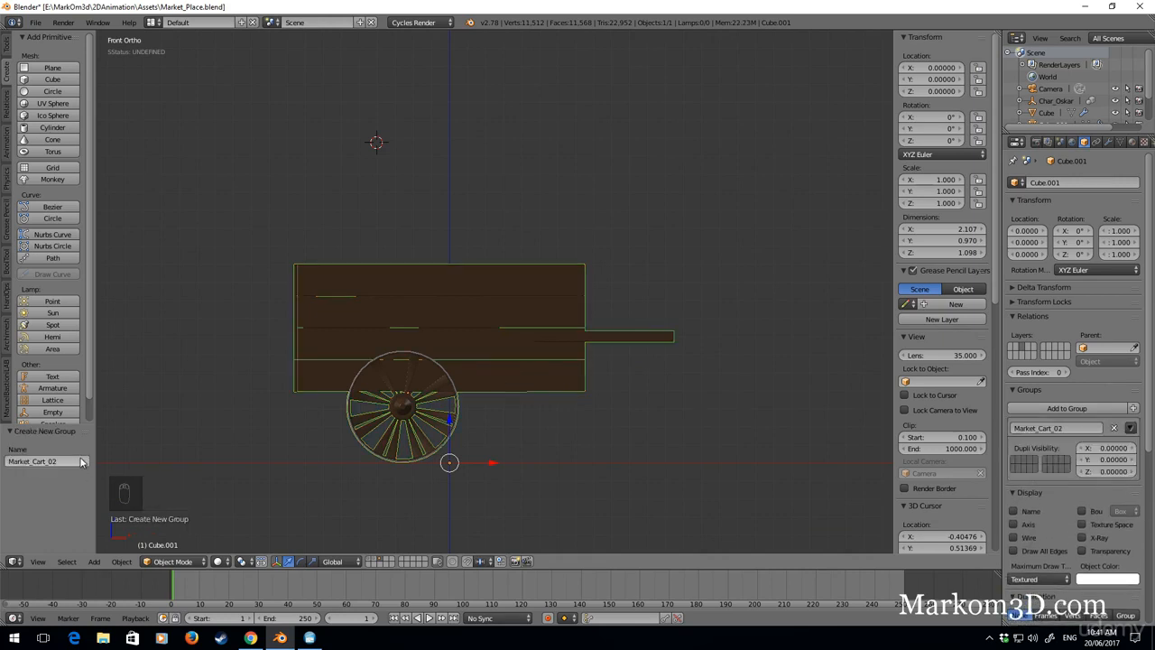
key("Tab")
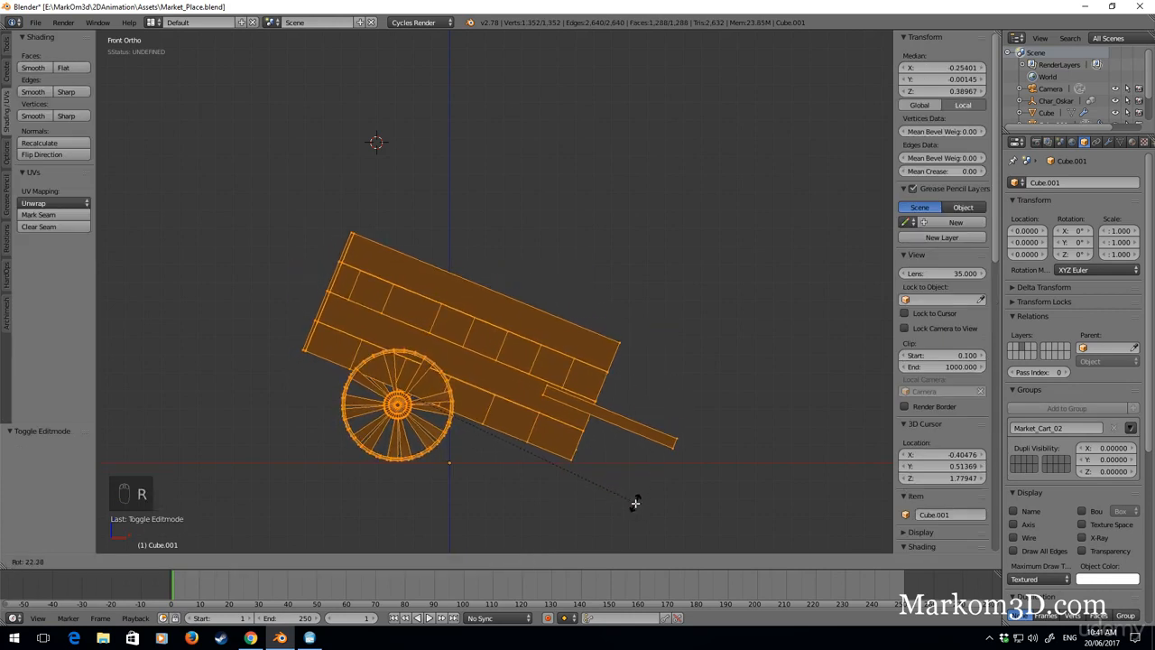
key("Tab")
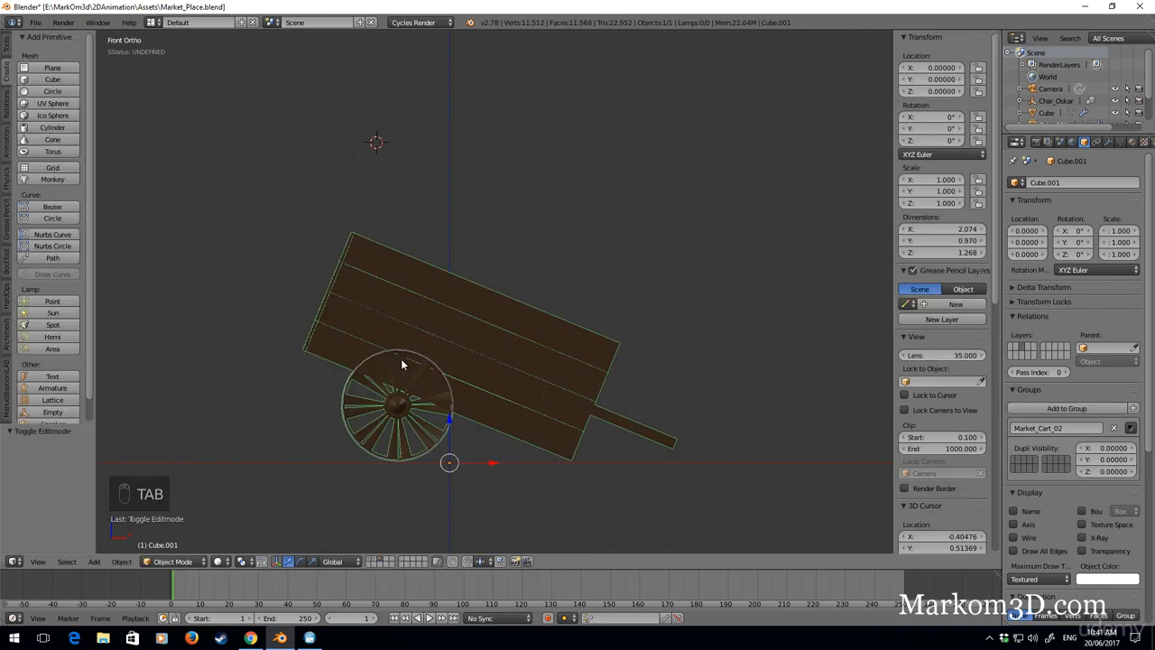
mouse_move(413, 529)
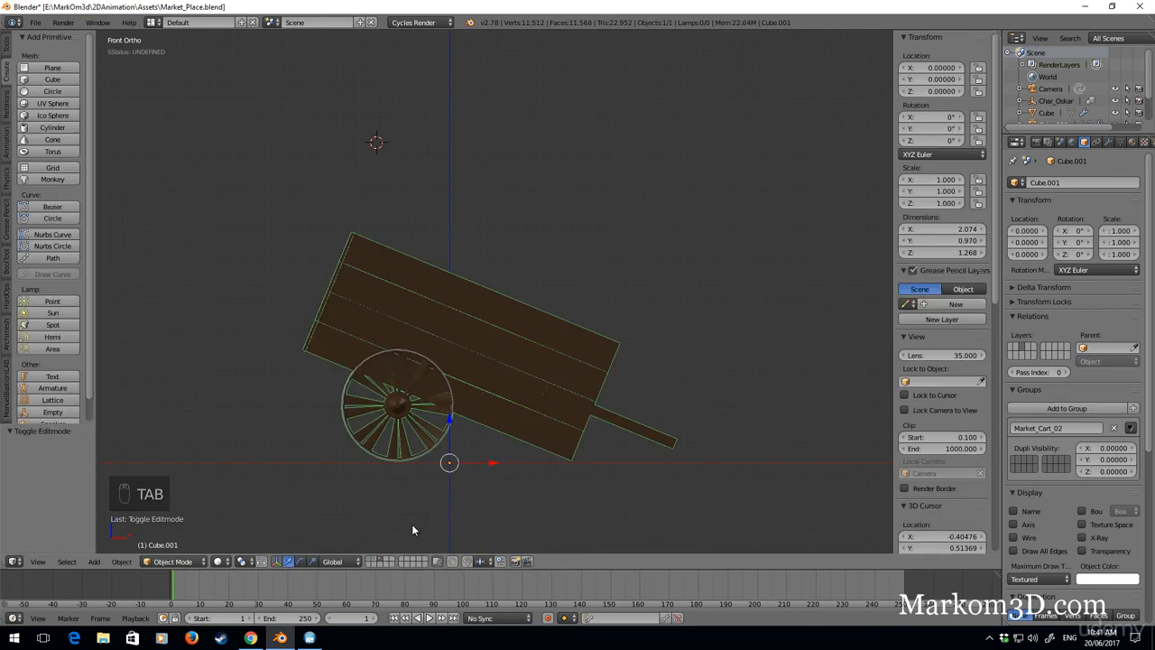
key("ctrl+s")
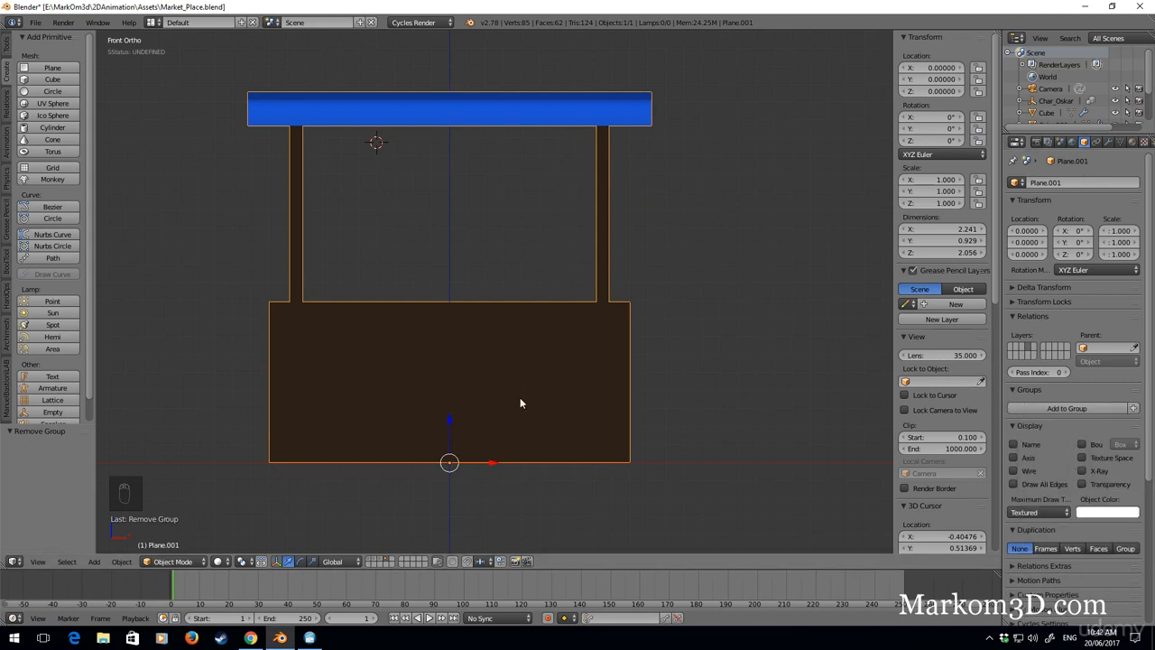
Group the copied stall as MarketStand_02 and open its mesh for editing
key("ctrl+g")
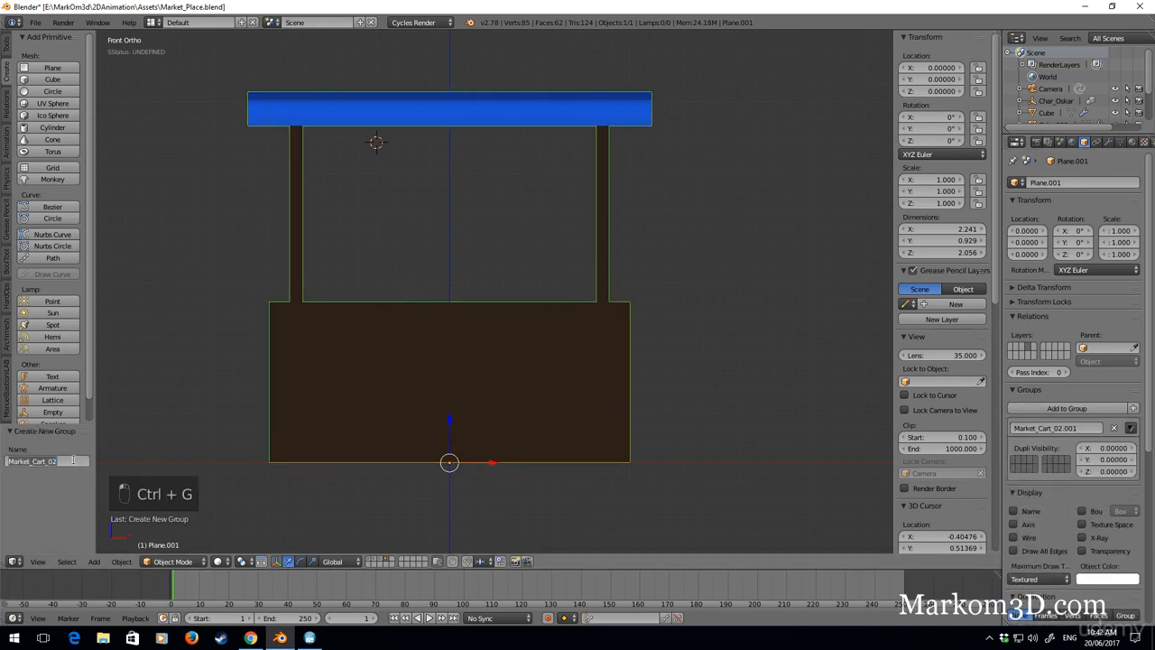
type("MarketStand_02")
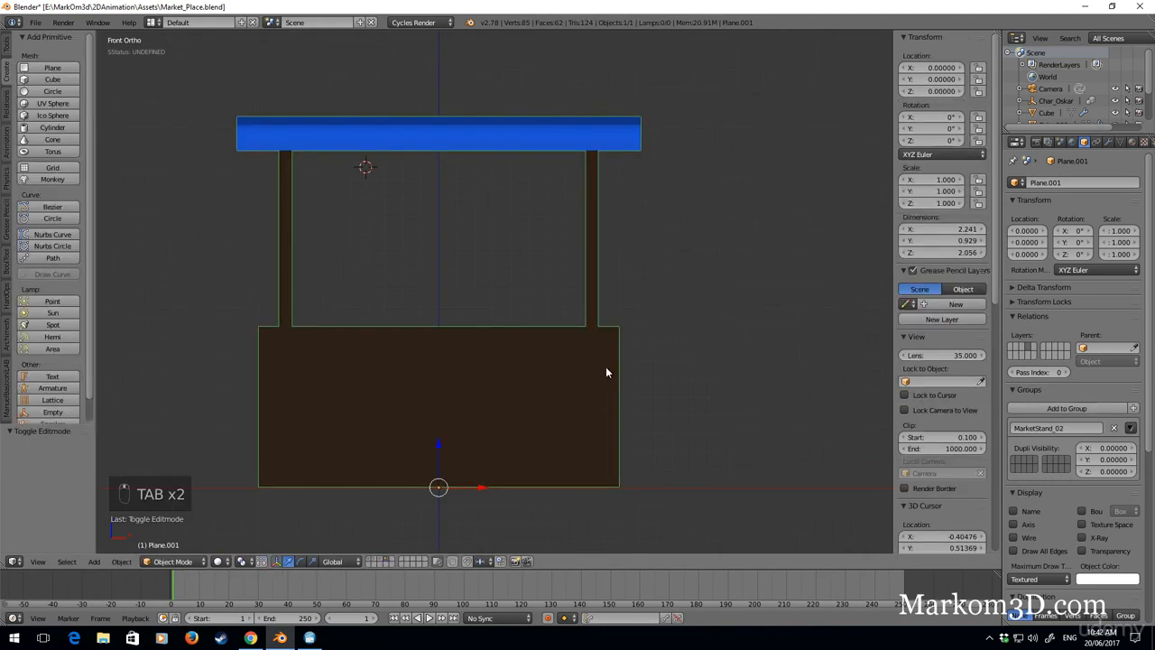
key("Tab")
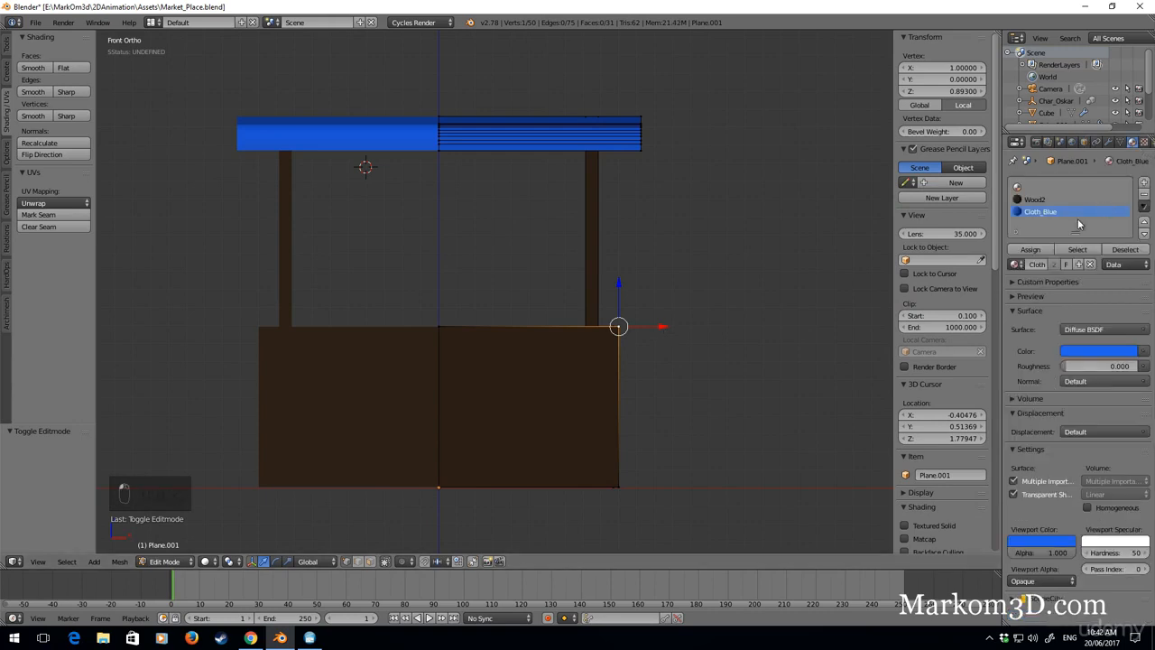
Add a lighter brown Wood3 material and a green Cloth_Green awning material
left_click(1034, 199)
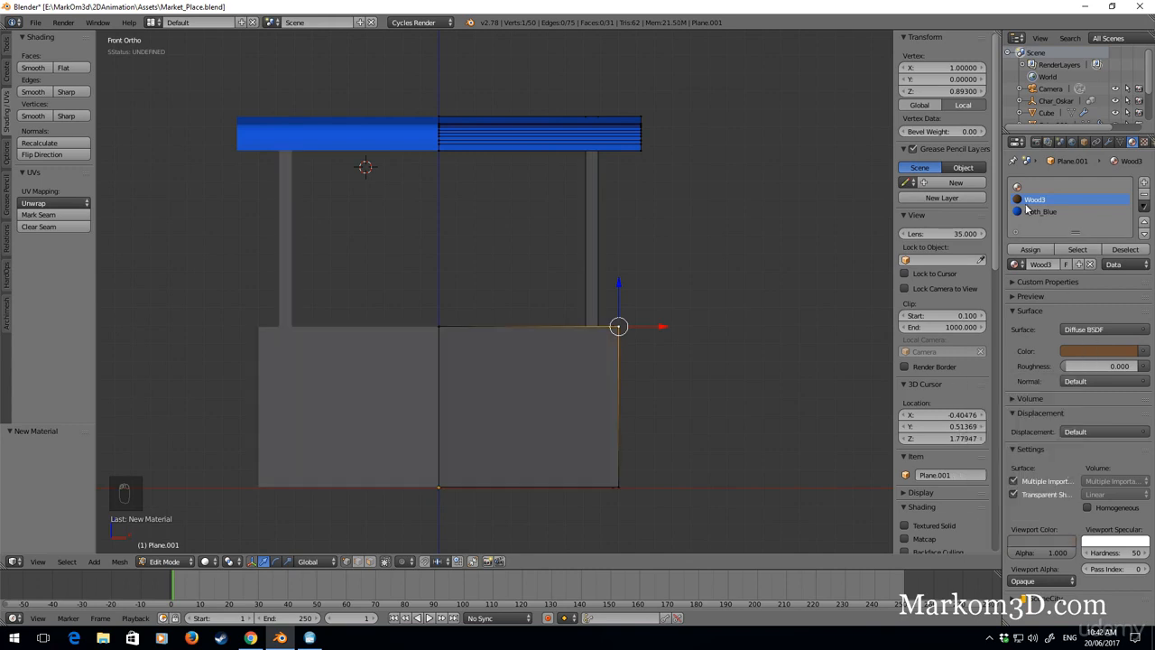
left_click(1102, 352)
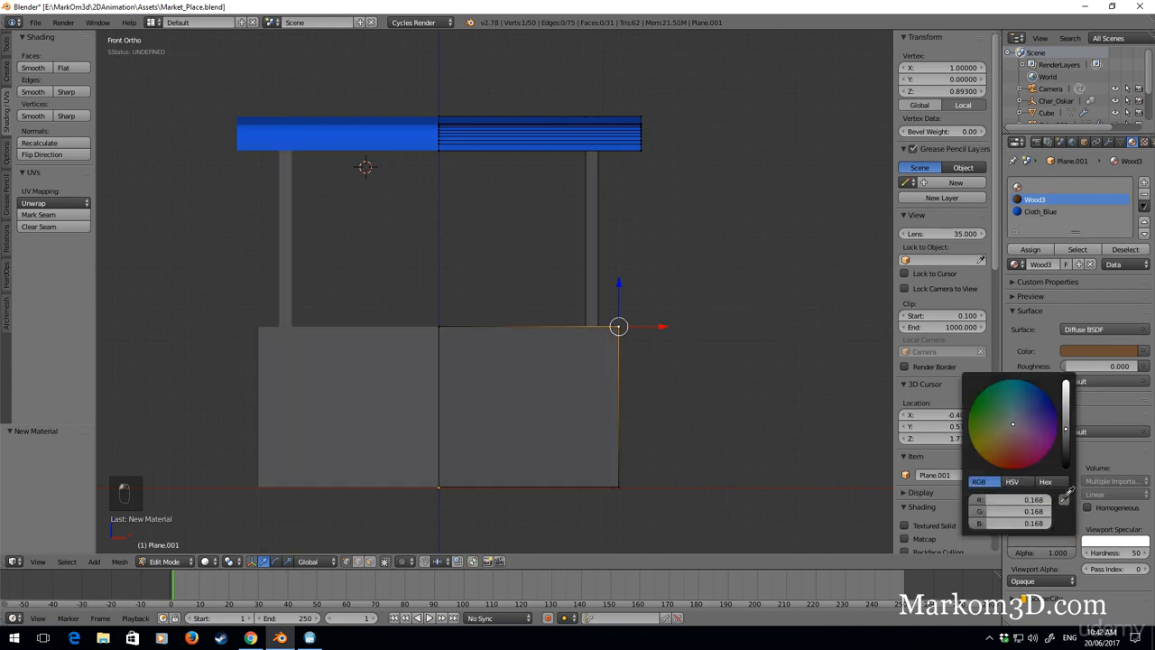
left_click(1043, 211)
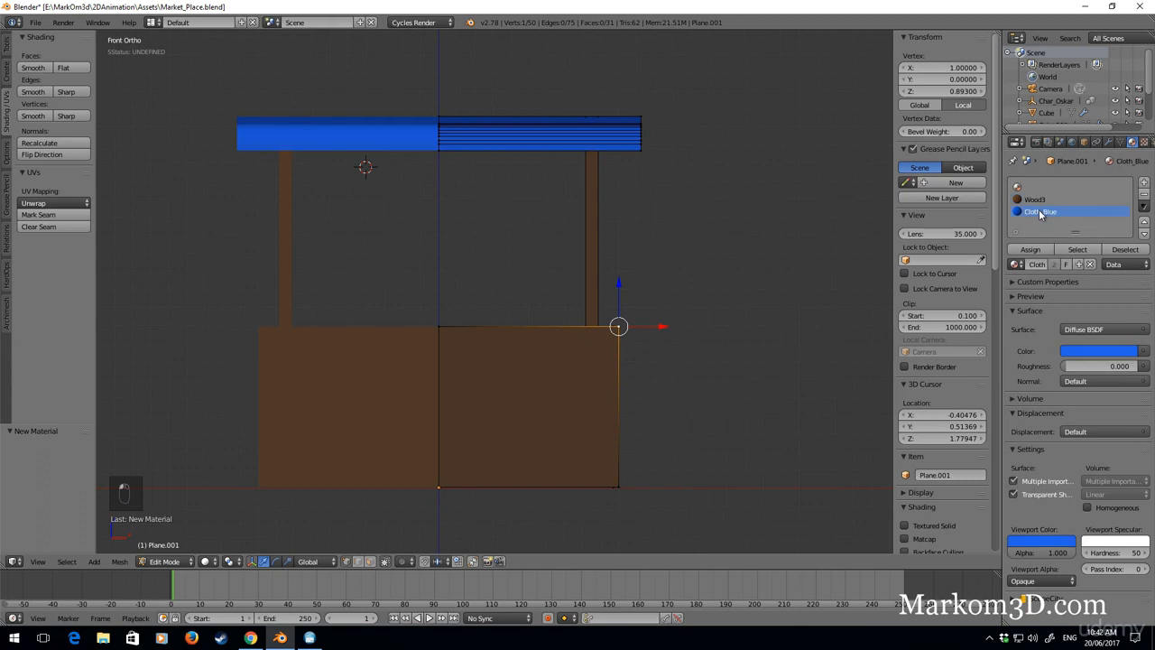
mouse_move(1102, 234)
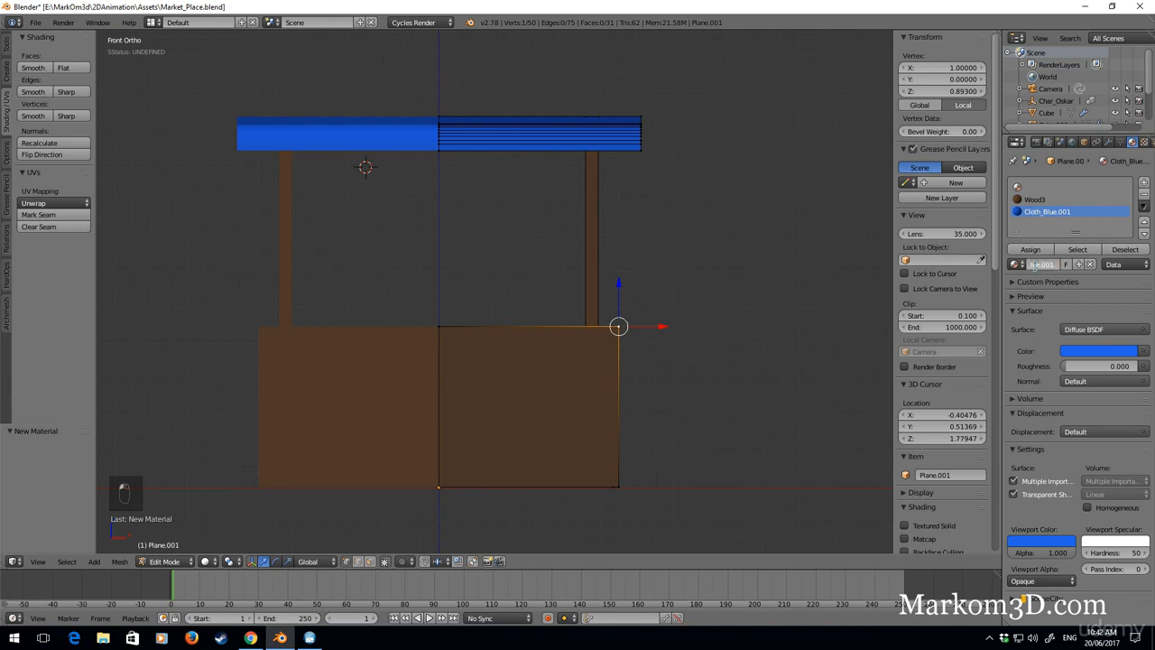
key("Left")
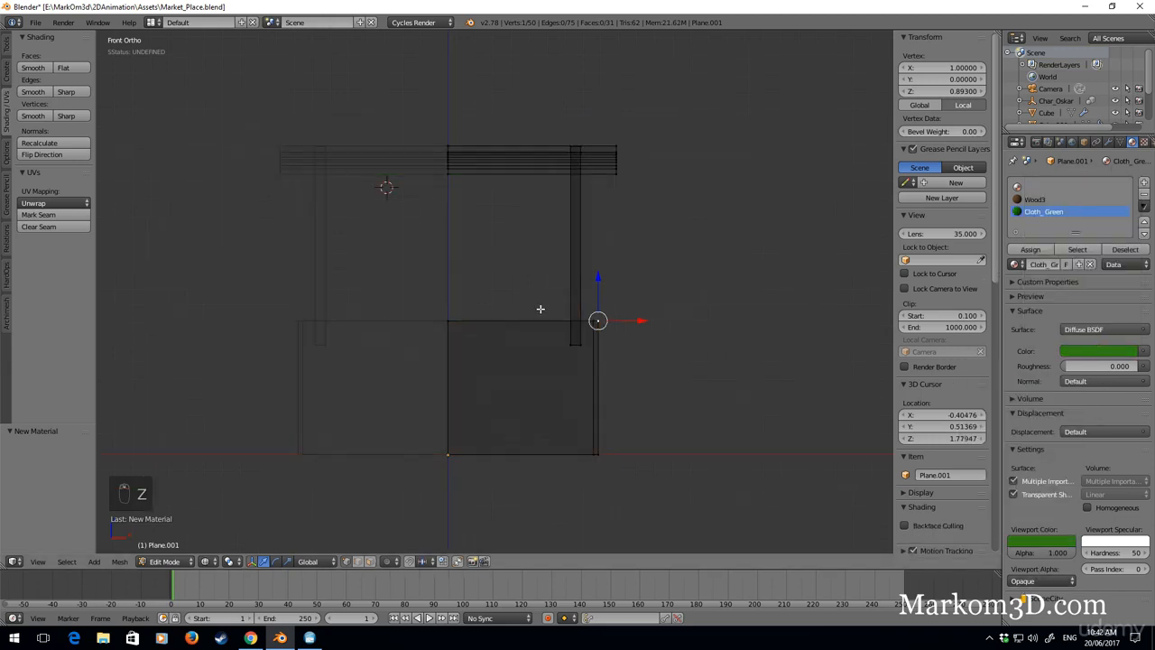
Return to Object Mode, confirm the green-awning stall is in MarketStand_02, and save the file
key("Tab")
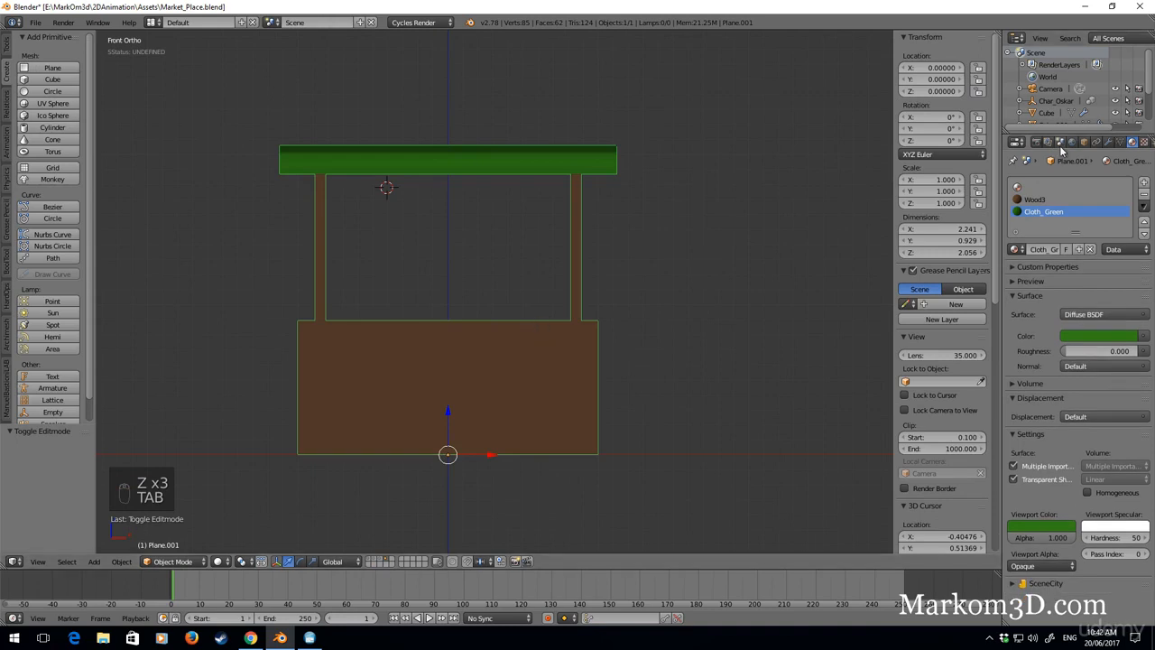
left_click(1044, 143)
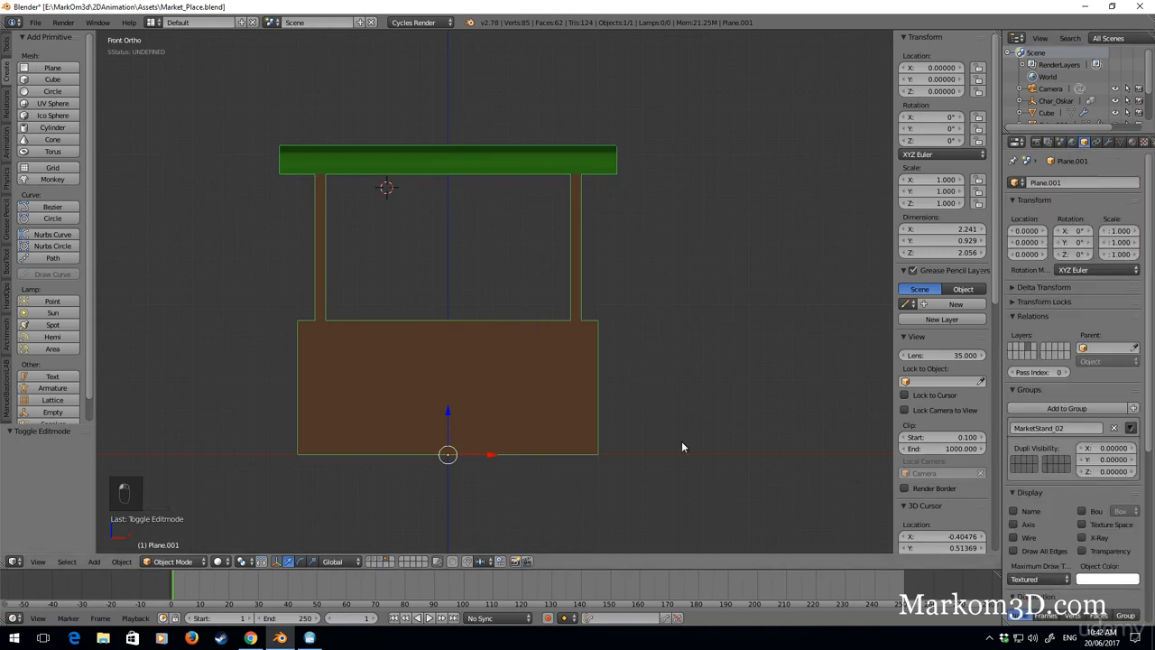
key("ctrl+s")
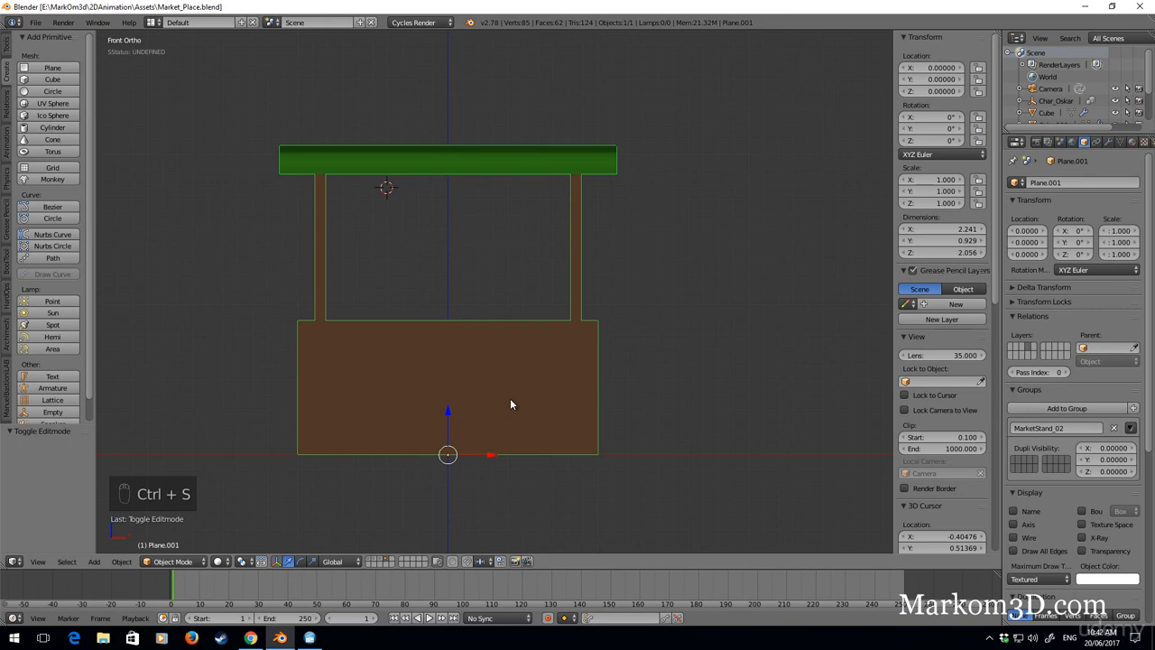